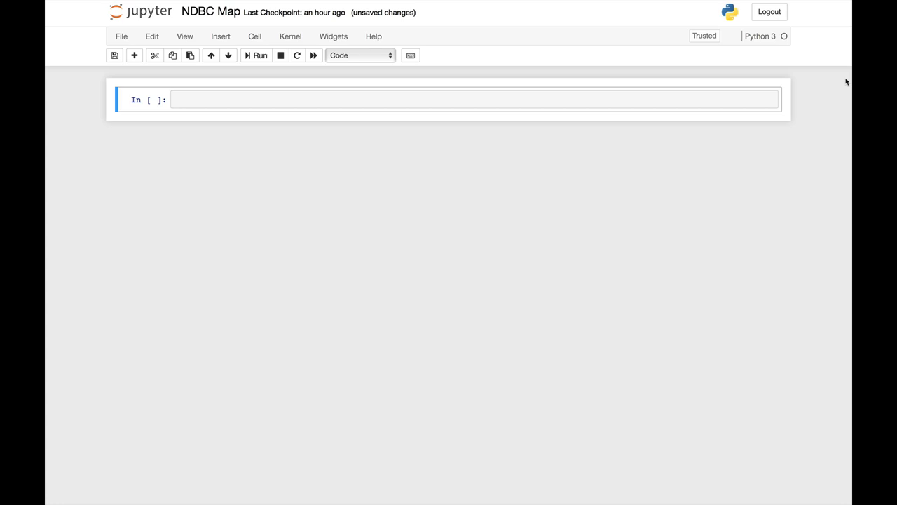
# Import cartopy.crs as ccrs and cartopy.feature as cfeature in the first cell.
pyautogui.click(473, 99)
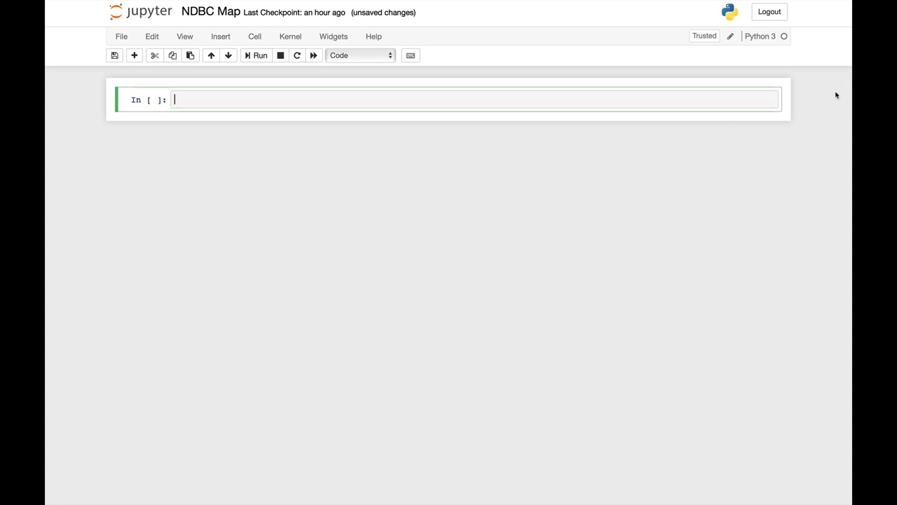
pyautogui.write('import car')
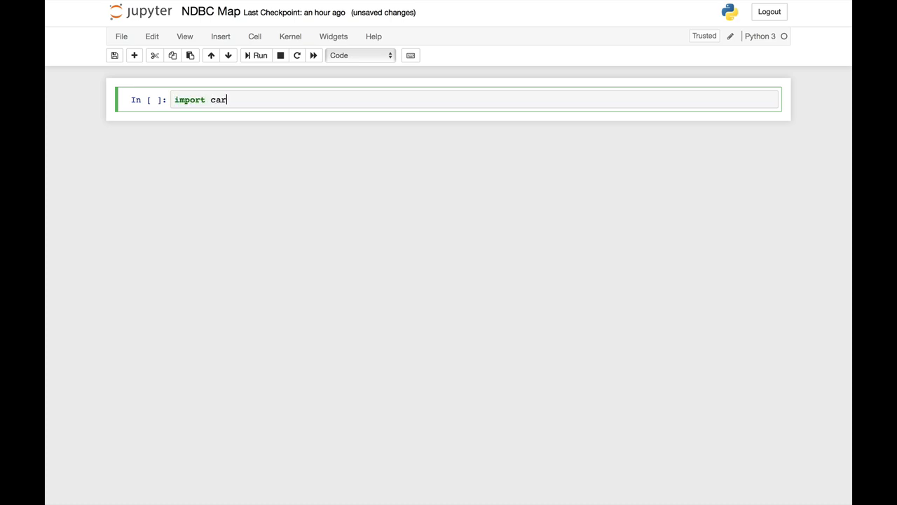
pyautogui.write('topy.c')
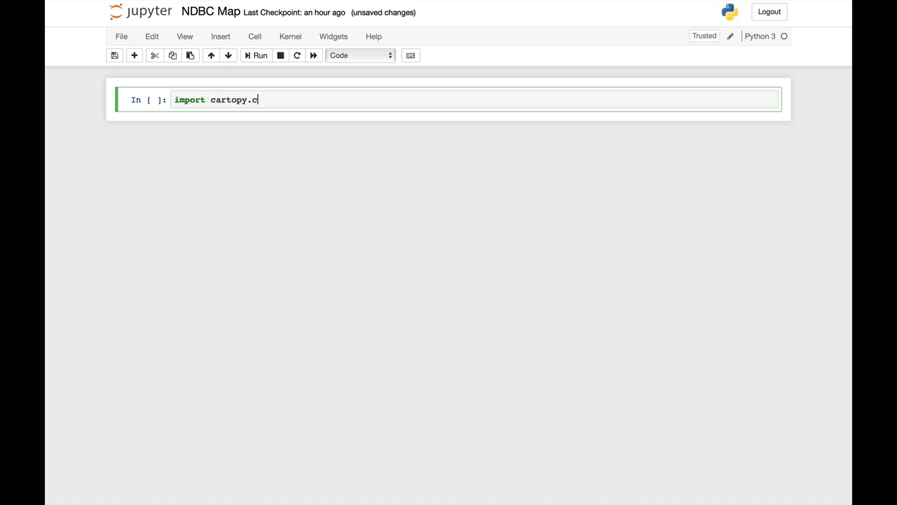
pyautogui.write('rs as ccrs')
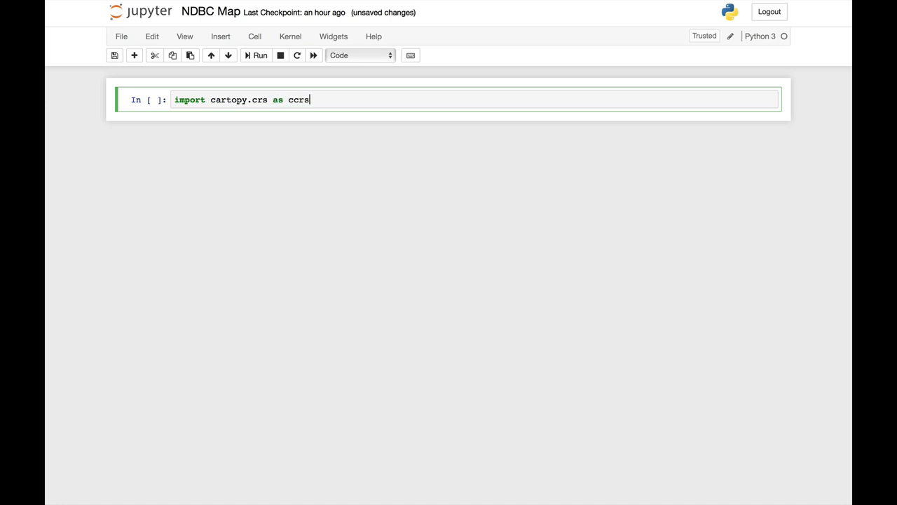
pyautogui.write('impor')
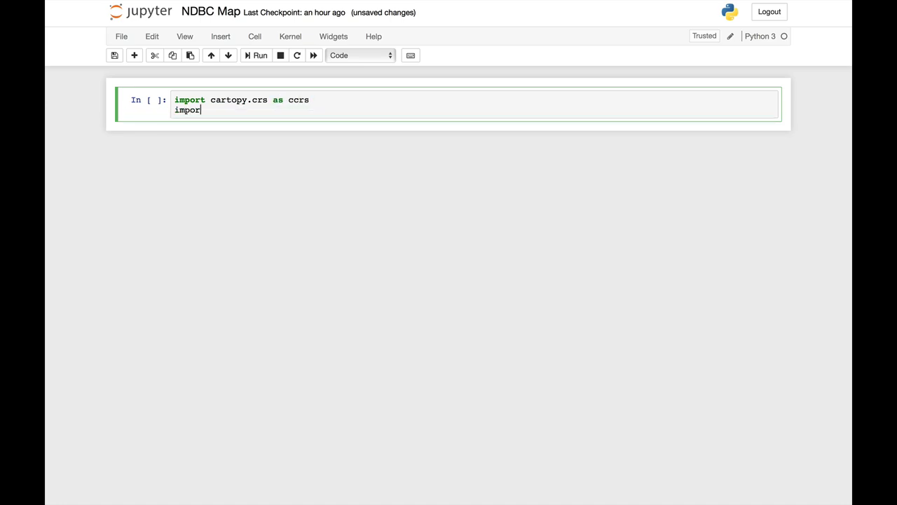
pyautogui.write('t cartopy')
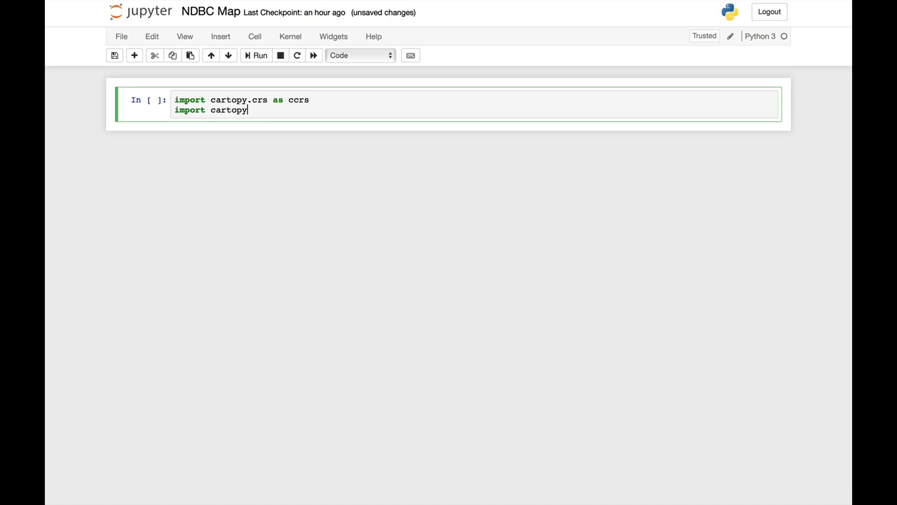
pyautogui.write('.feature')
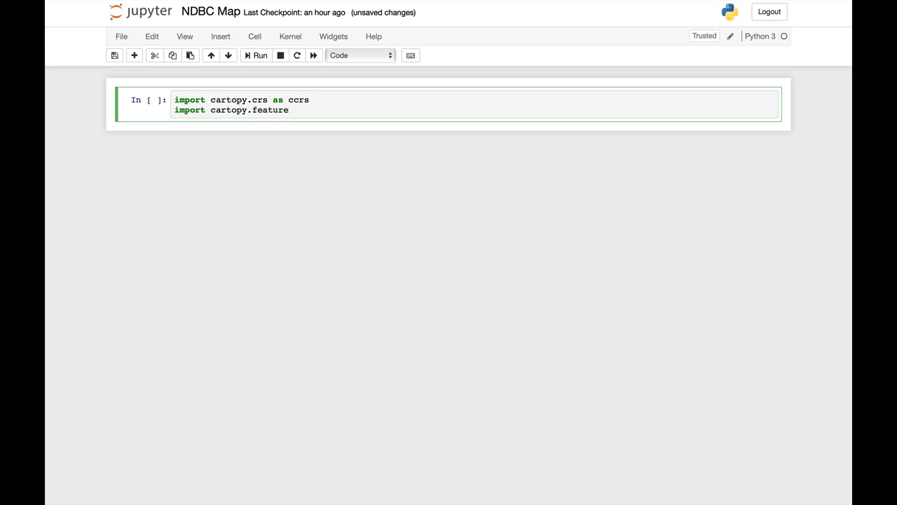
pyautogui.write('as cfeature')
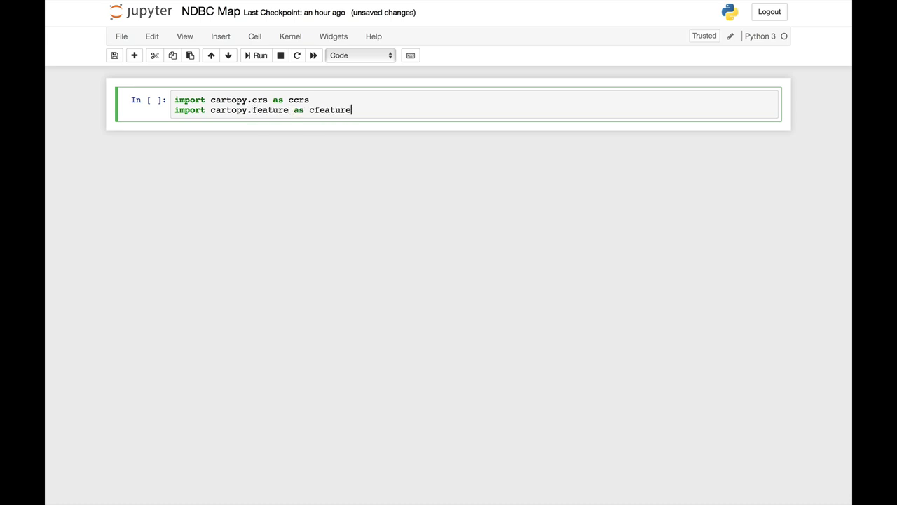
# Add matplotlib.pyplot as plt, siphon's NDBC import and %matplotlib inline, then run, raising a SyntaxError.
pyautogui.write('import')
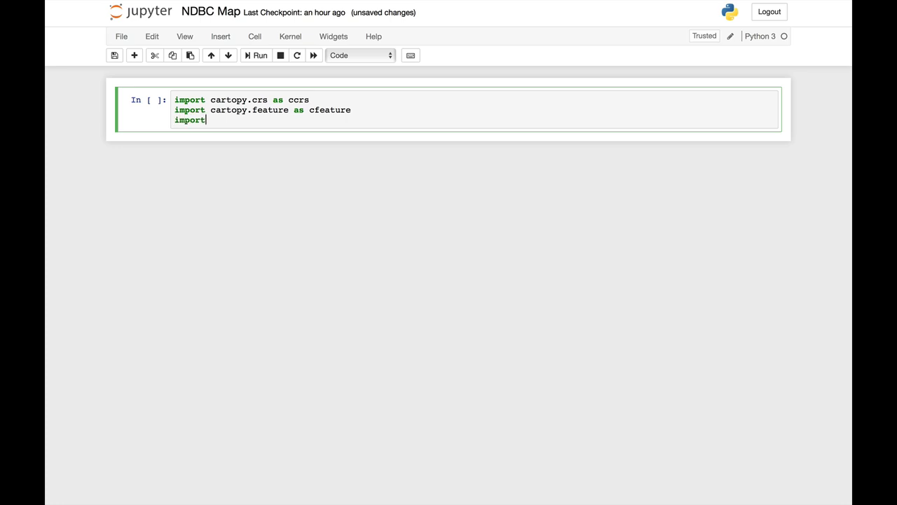
pyautogui.write('matplotlib.')
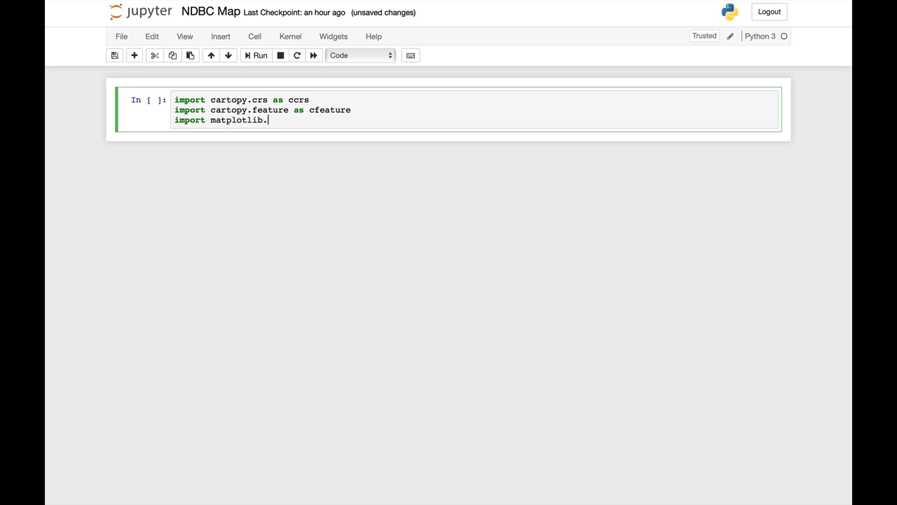
pyautogui.write('pyplot as plt')
pyautogui.write('from')
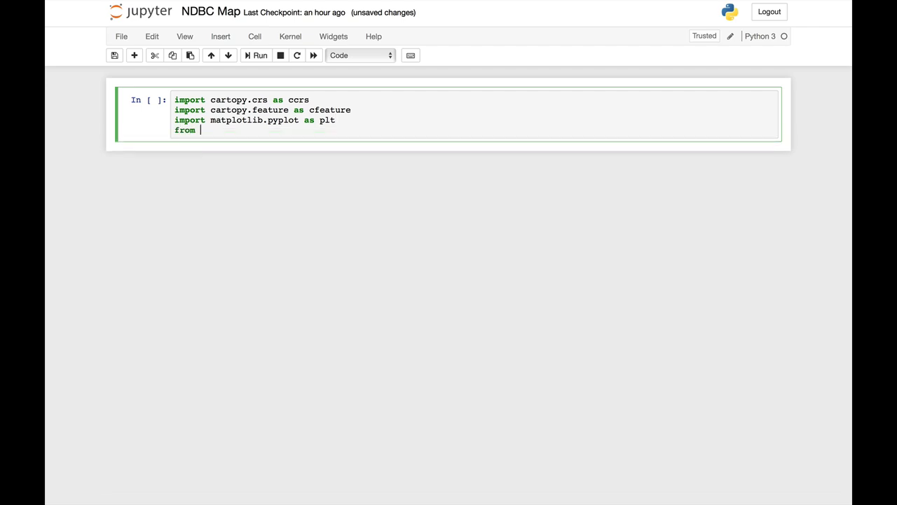
pyautogui.write('siphon.simplewebservice')
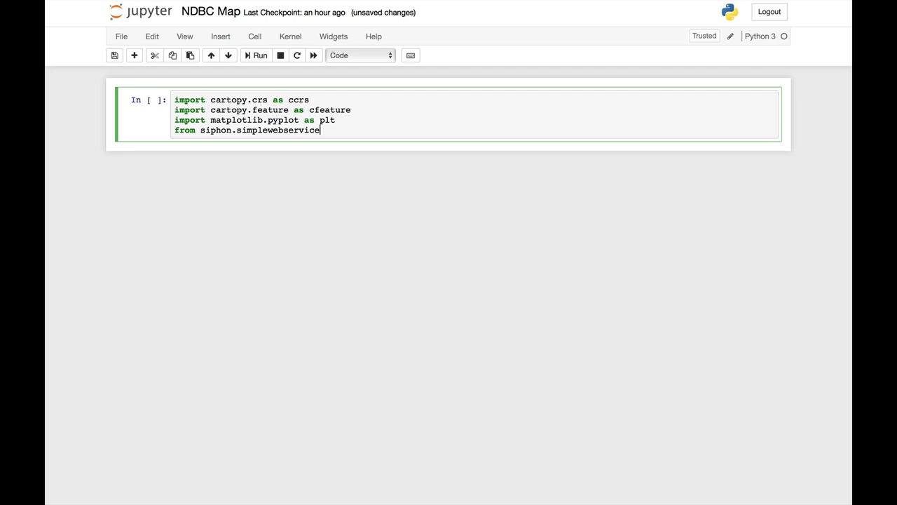
pyautogui.write('.nd')
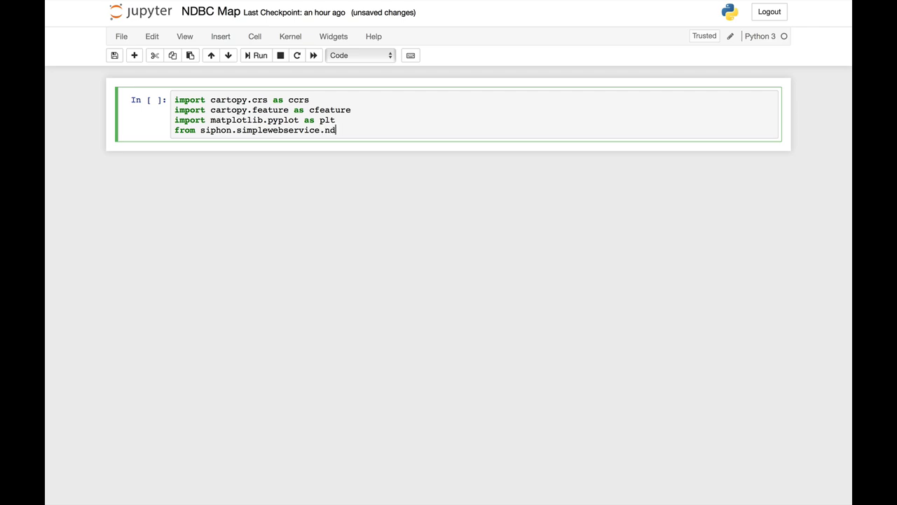
pyautogui.write('bc impor NDBC')
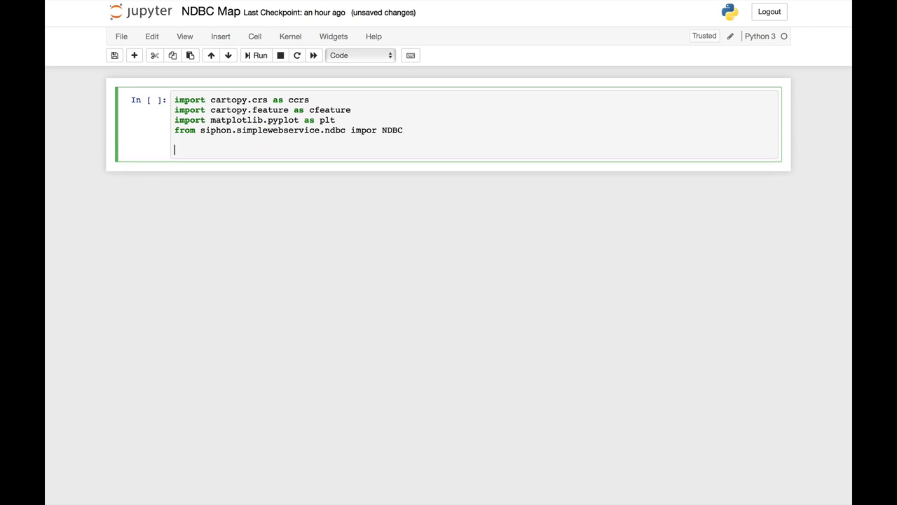
pyautogui.write('%map')
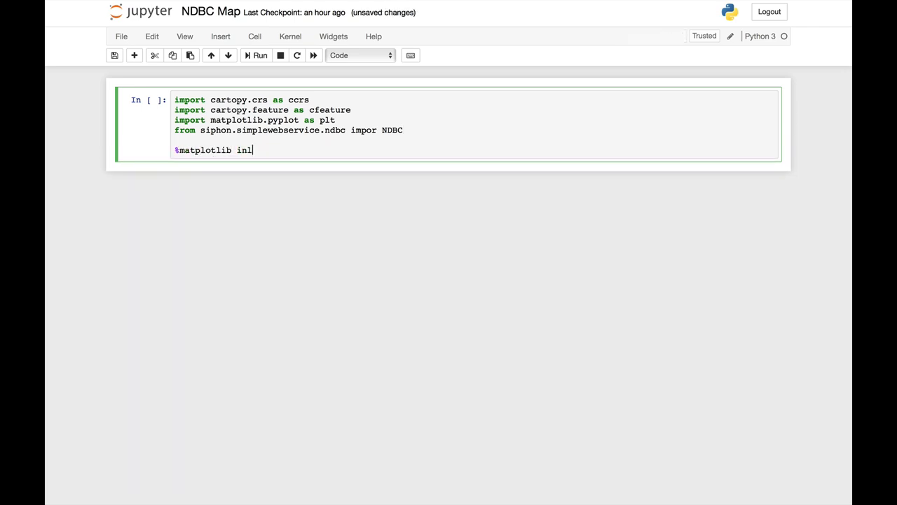
pyautogui.click(259, 55)
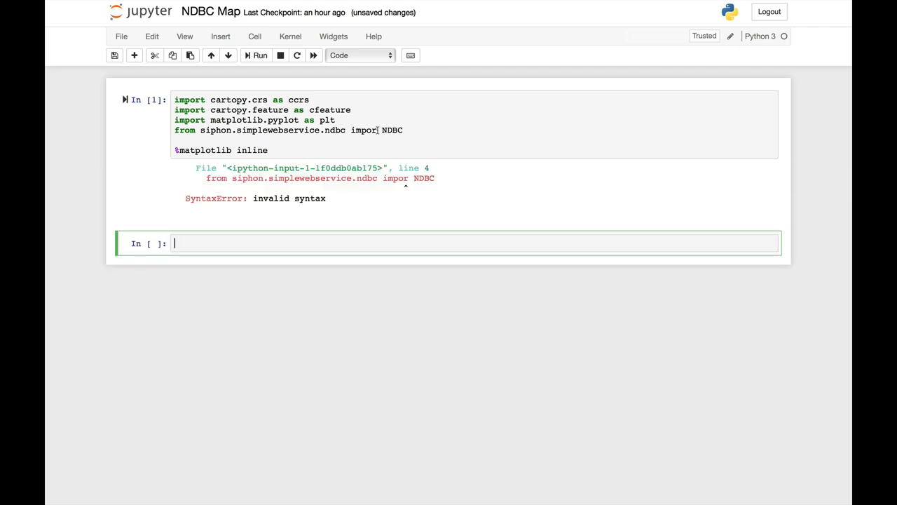
# Correct 'impor' to 'import' on line four and rerun, leaving only numpy RuntimeWarnings.
pyautogui.click(256, 54)
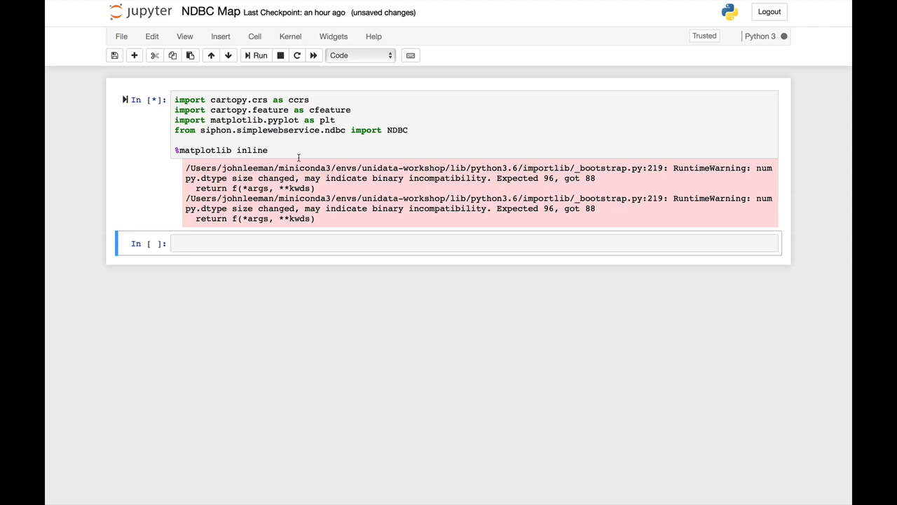
pyautogui.click(258, 55)
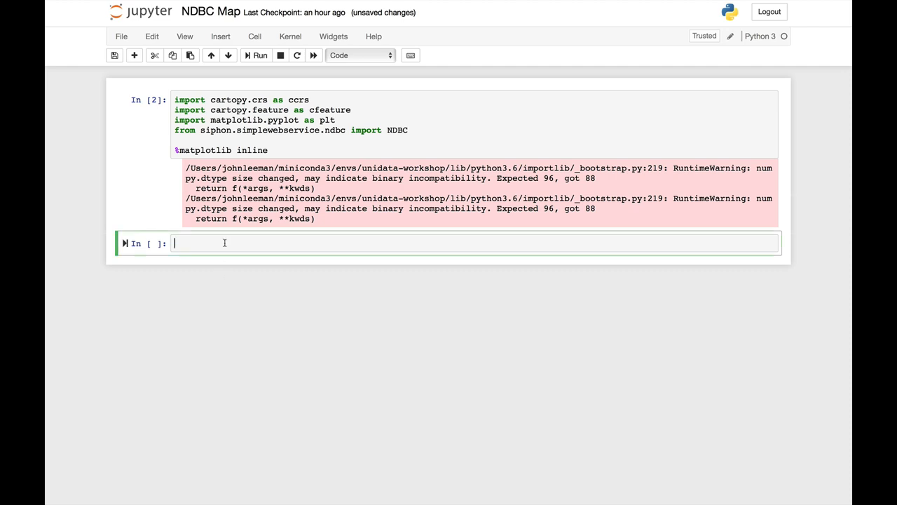
# Run df = NDBC.latest_observations() with df.head() to show the first buoy rows.
pyautogui.write('df =')
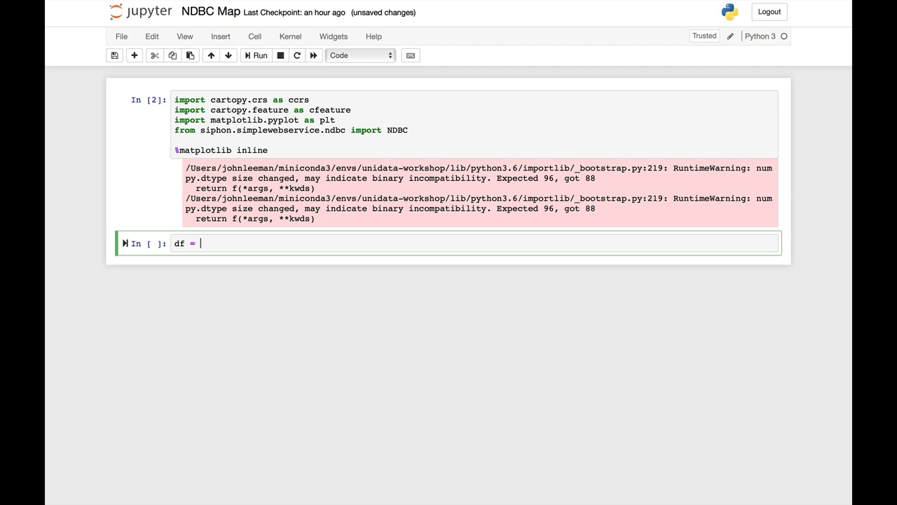
pyautogui.write('NDBC')
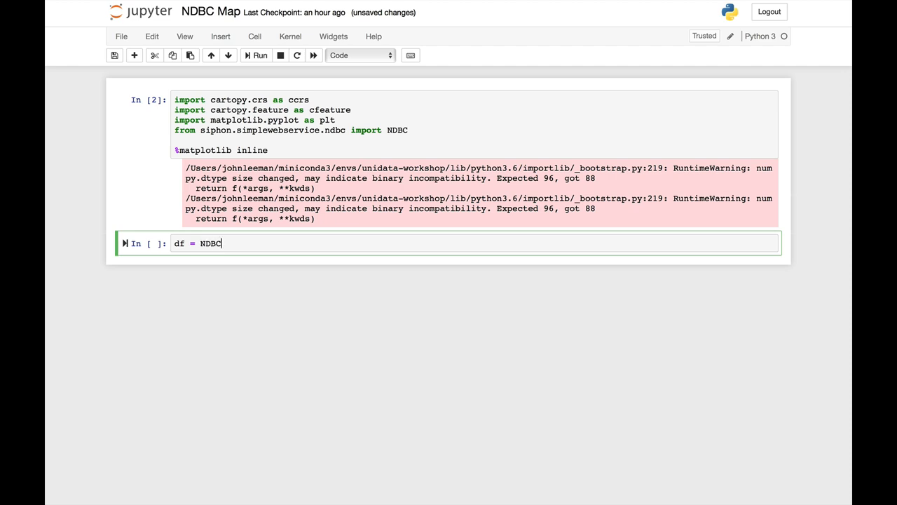
pyautogui.write('.latest_observations')
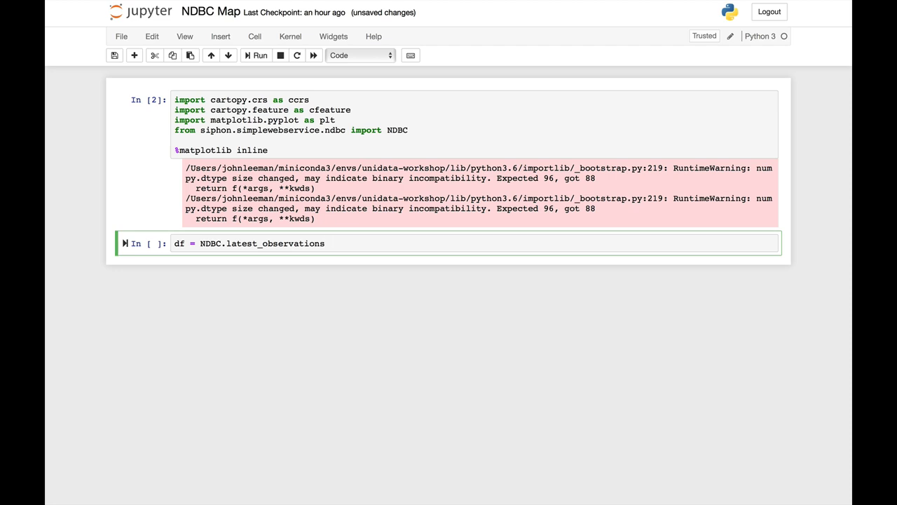
pyautogui.click(325, 244)
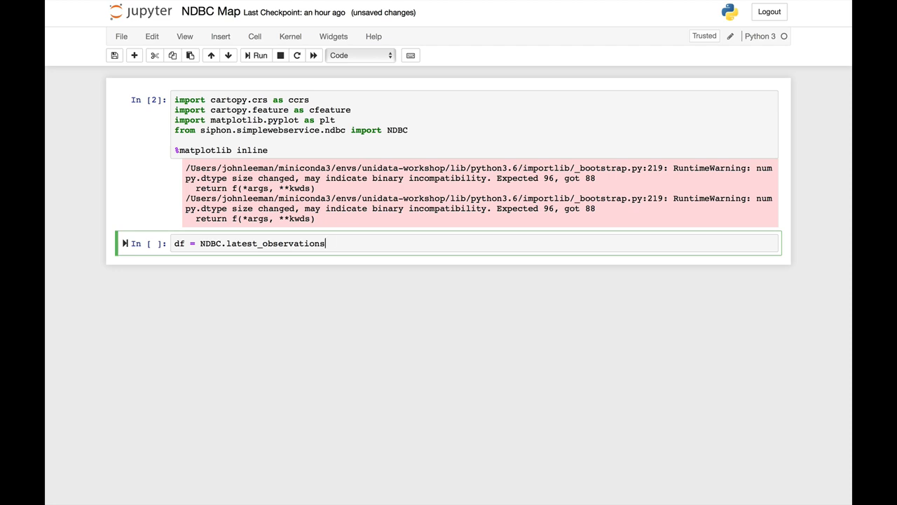
pyautogui.write('()')
pyautogui.write('df.h')
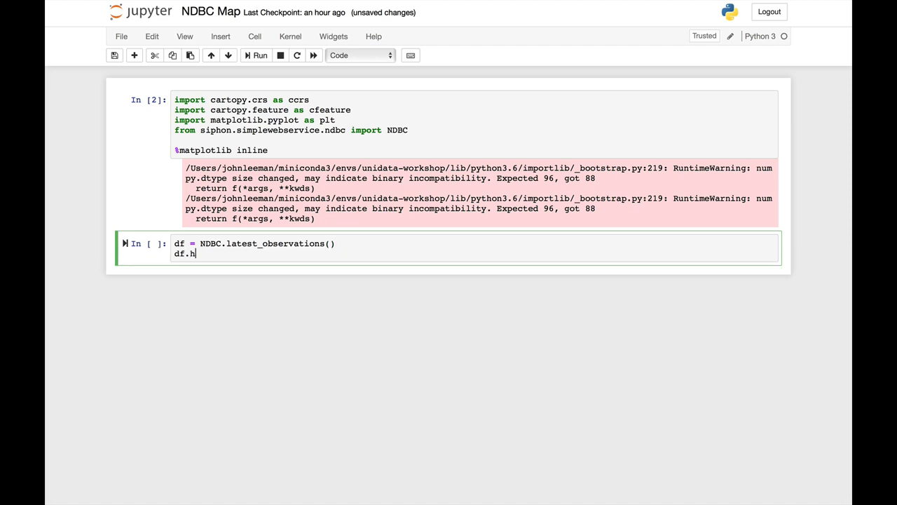
pyautogui.write('ead()')
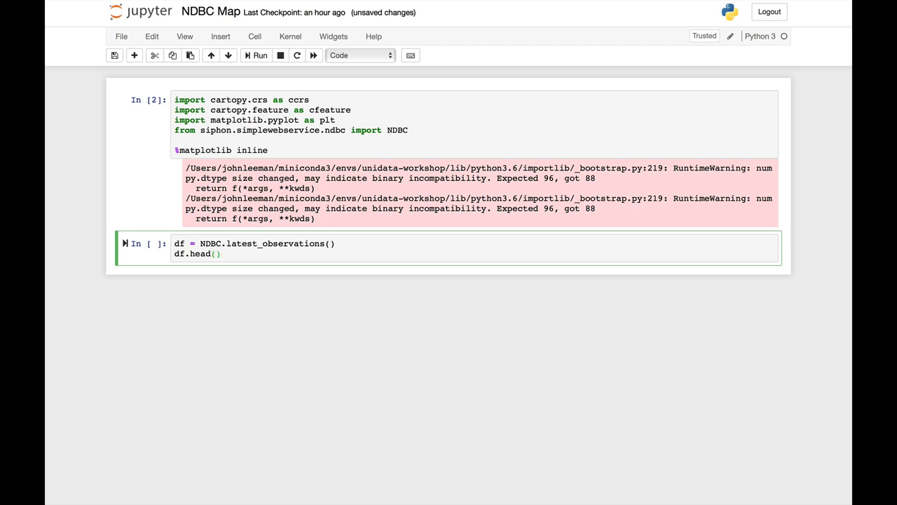
pyautogui.click(260, 55)
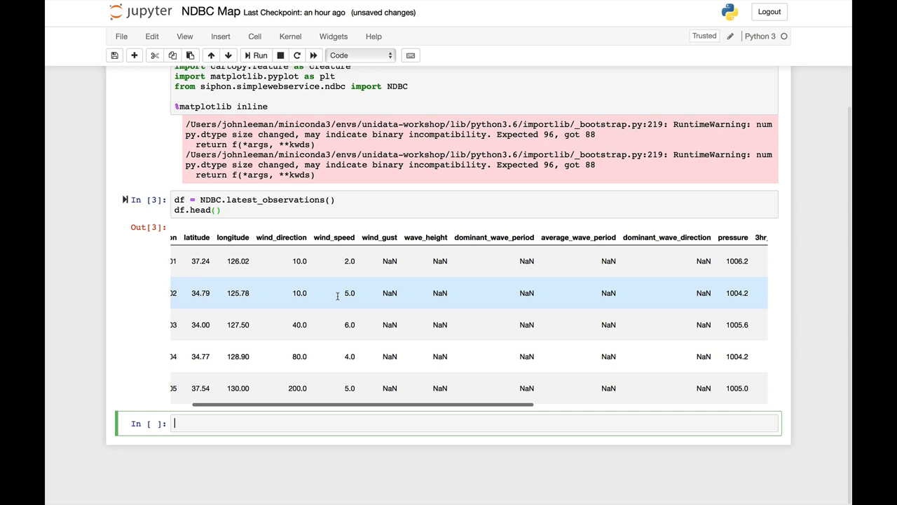
# Change df.head() to df.tail() and rerun to list the last five stations.
pyautogui.hscroll(3)
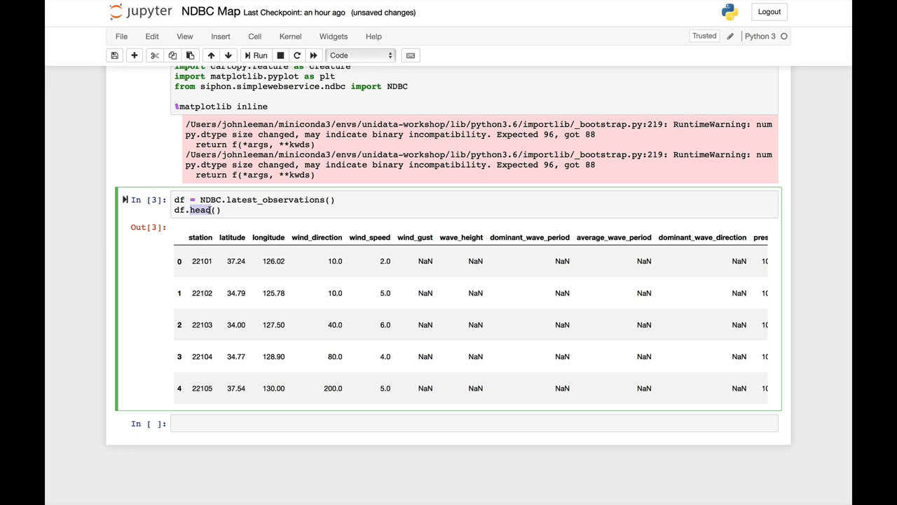
pyautogui.click(259, 55)
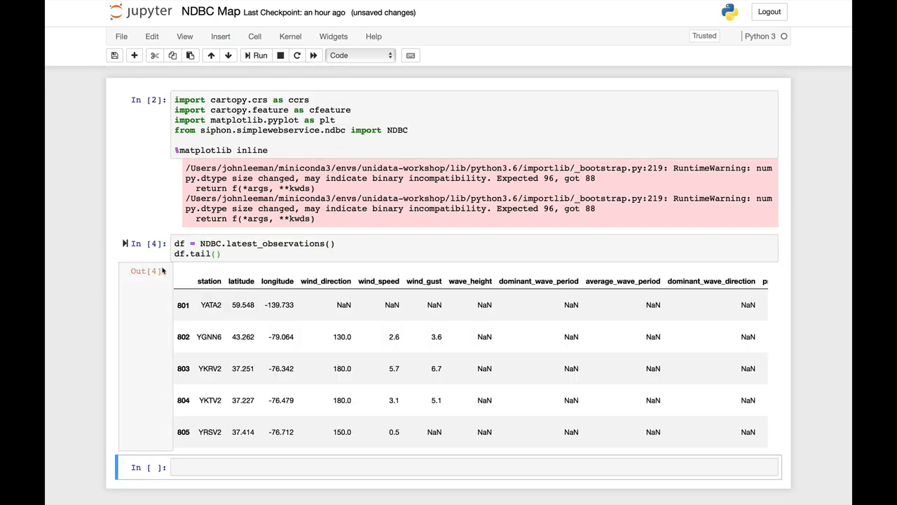
pyautogui.click(277, 467)
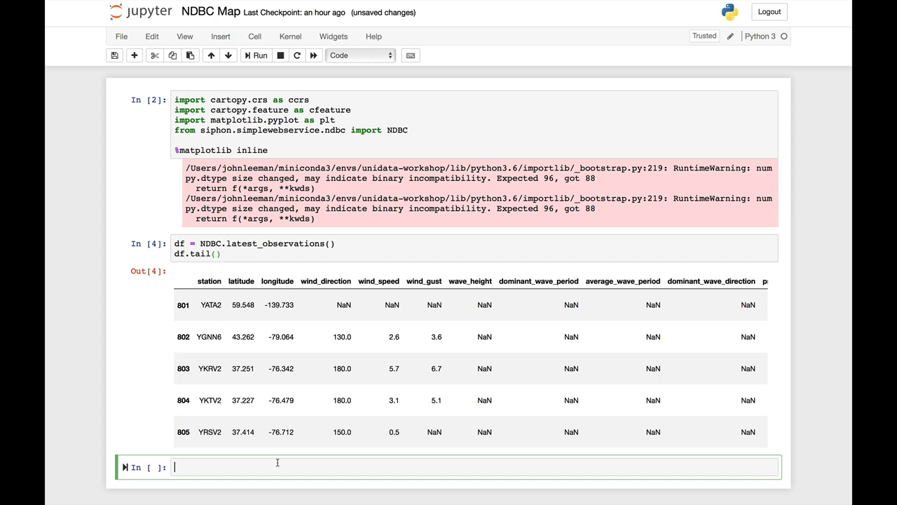
# Run df.dropna(subset=['water_temperature'], inplace=True) in a new cell.
pyautogui.write('df')
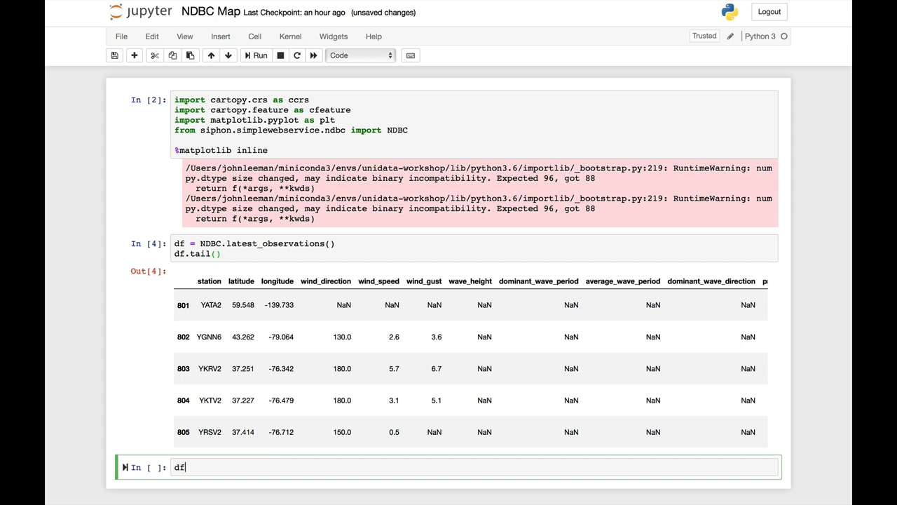
pyautogui.write('d')
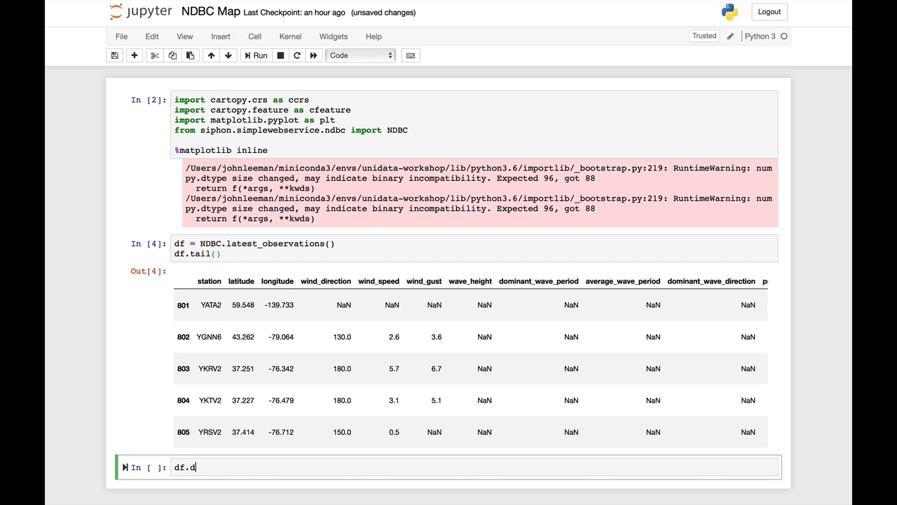
pyautogui.write('ropna')
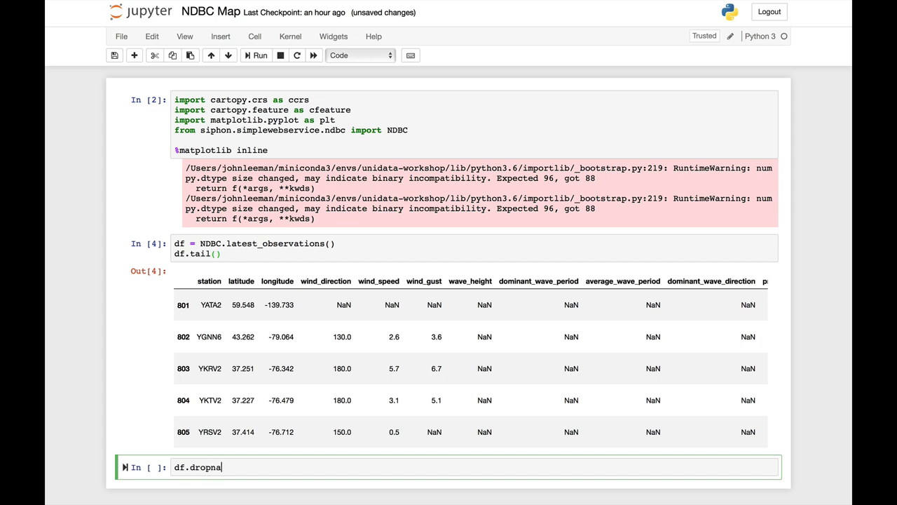
pyautogui.write('(s)')
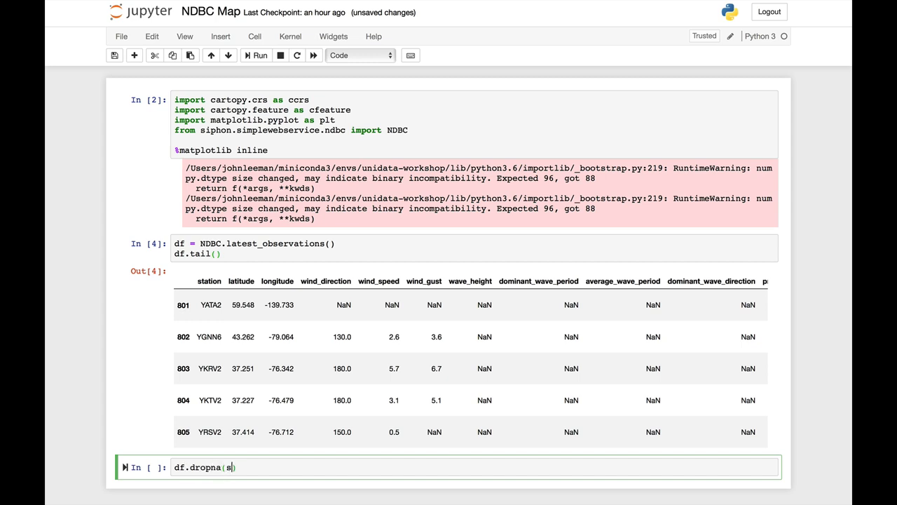
pyautogui.write('ubset')
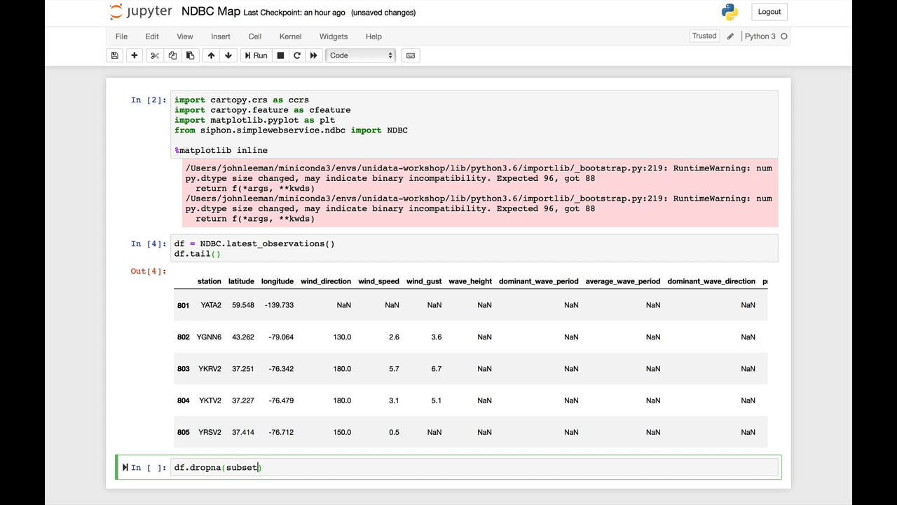
pyautogui.write('=')
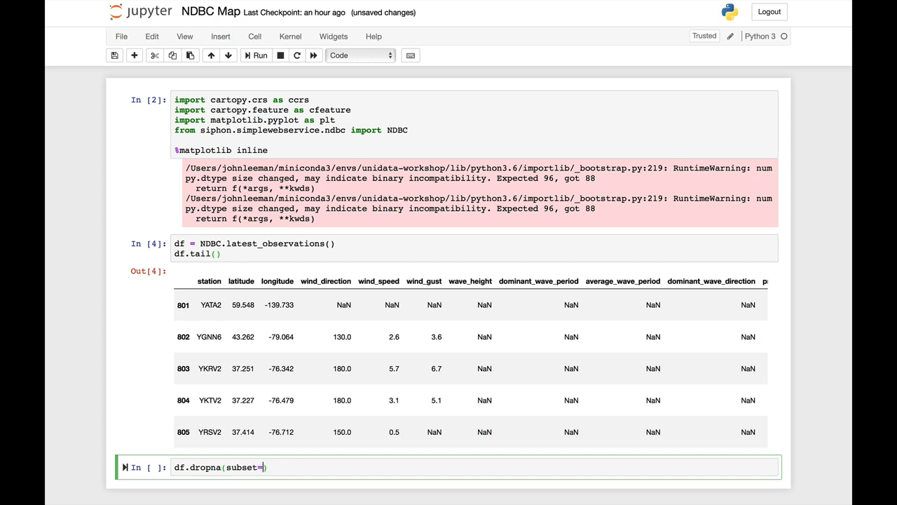
pyautogui.write("['wa']")
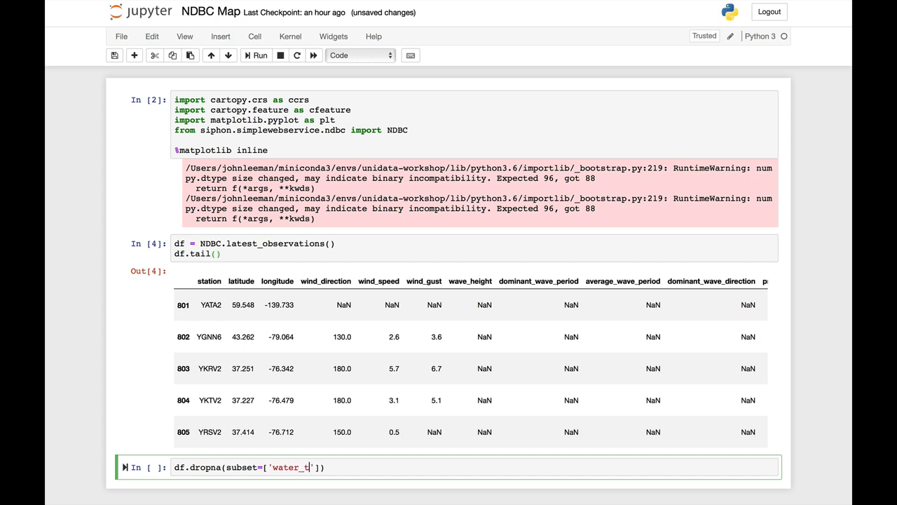
pyautogui.write('emperature')
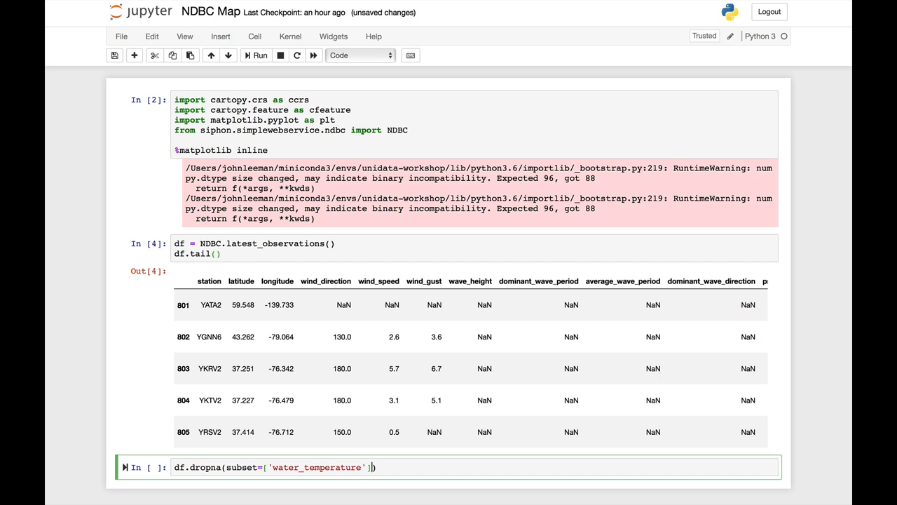
pyautogui.write(', inplace')
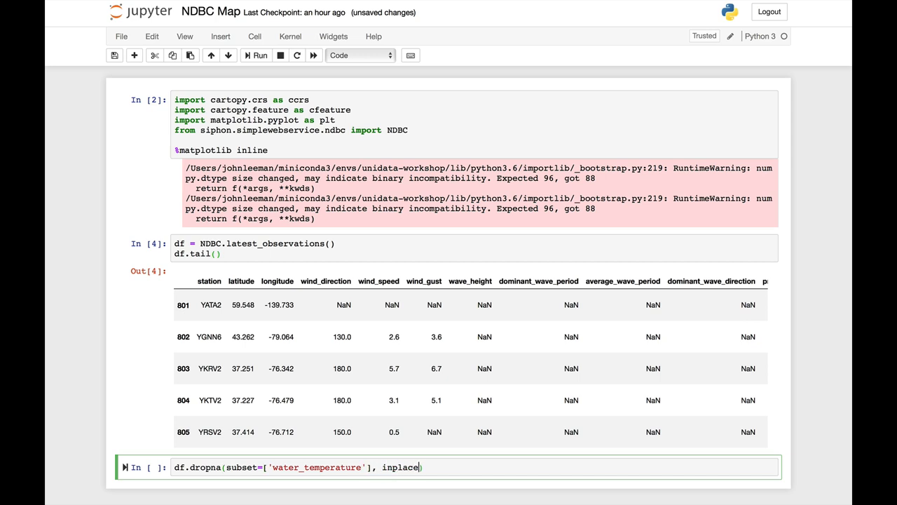
pyautogui.write('True')
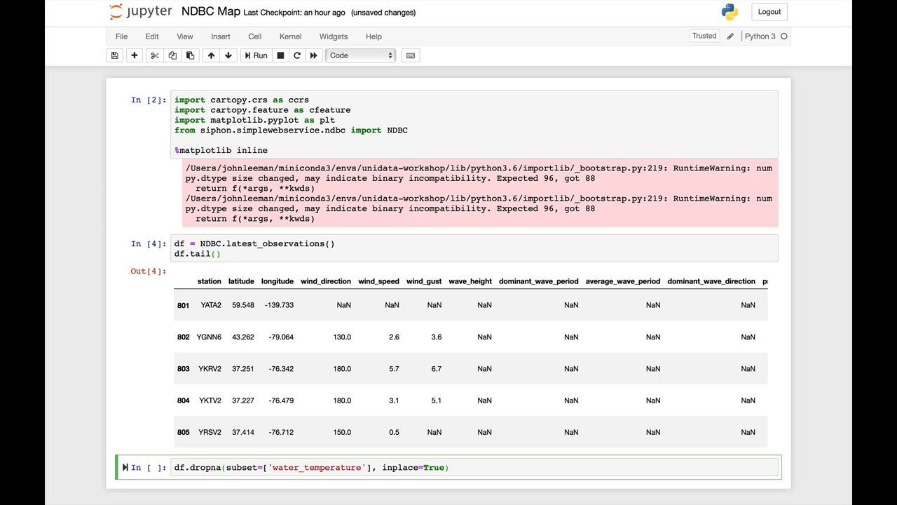
pyautogui.click(256, 55)
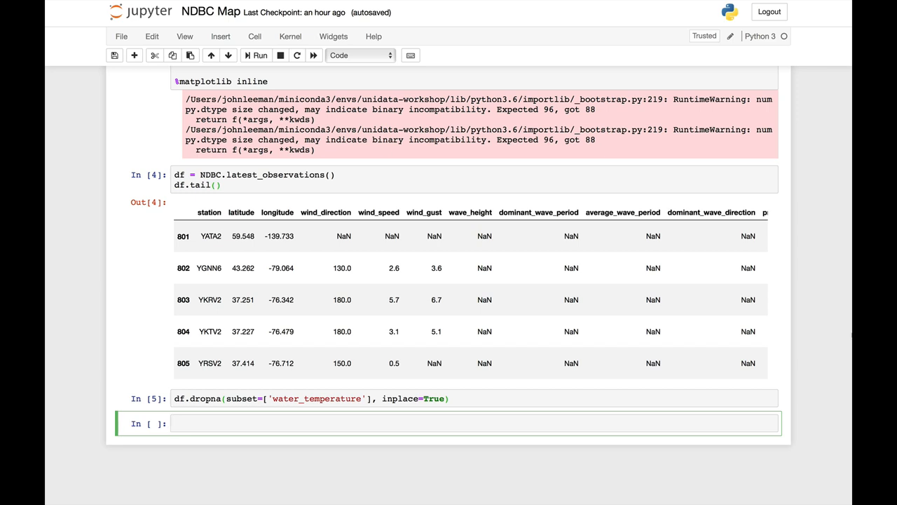
# Assign proj = ccrs.LambertConformal(), completing the class name from autocomplete.
pyautogui.write('proj =')
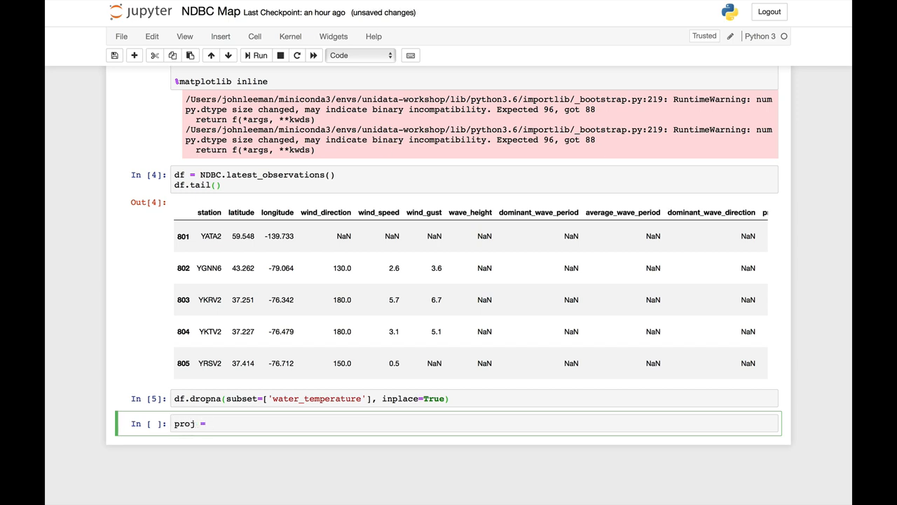
pyautogui.write('ccrs.')
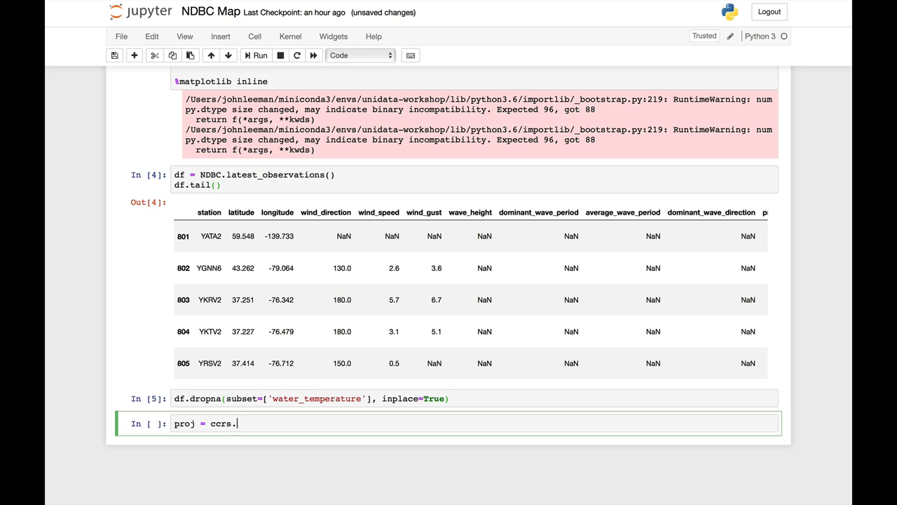
pyautogui.write('Lam')
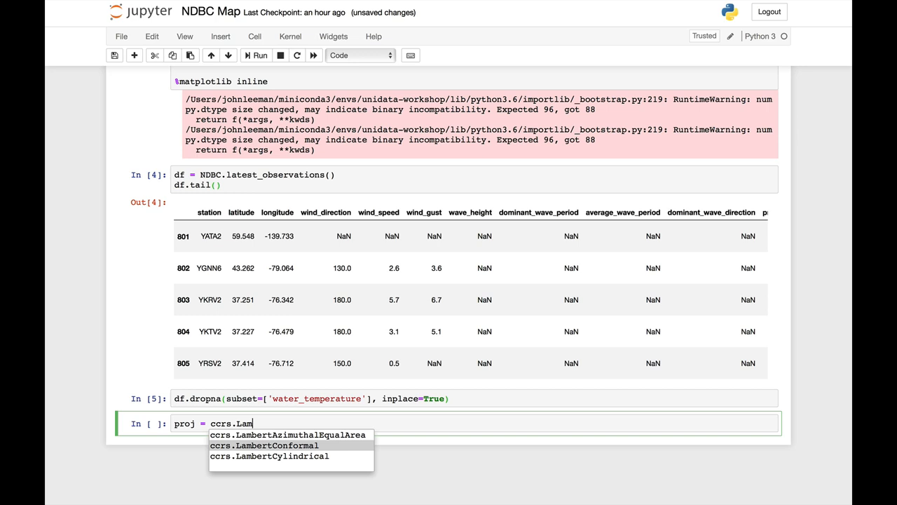
pyautogui.click(265, 446)
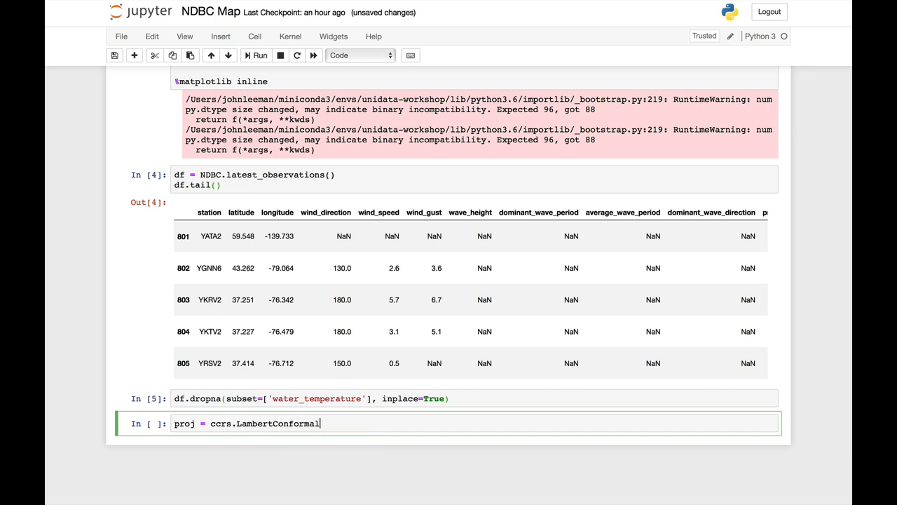
pyautogui.write('()')
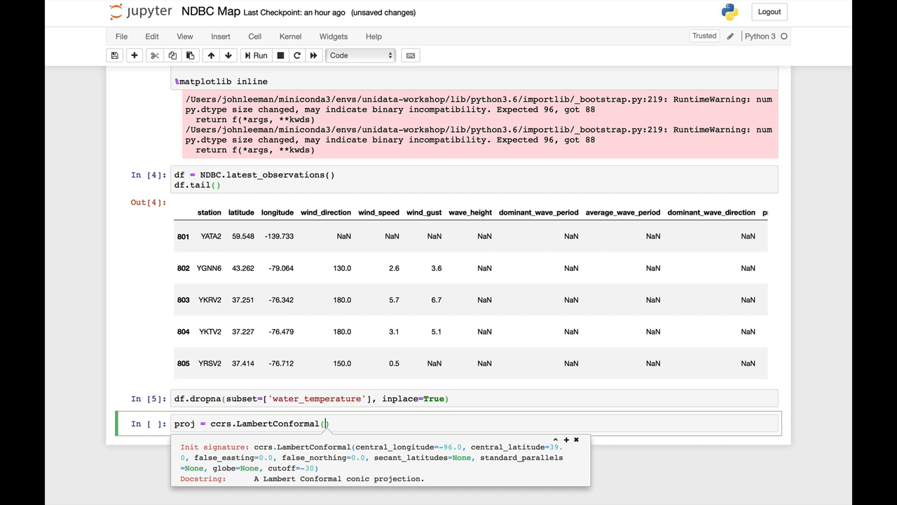
# Give the projection central_latitude=45, central_longitude=-100 and standard_parallels=[30, 60].
pyautogui.write('c')
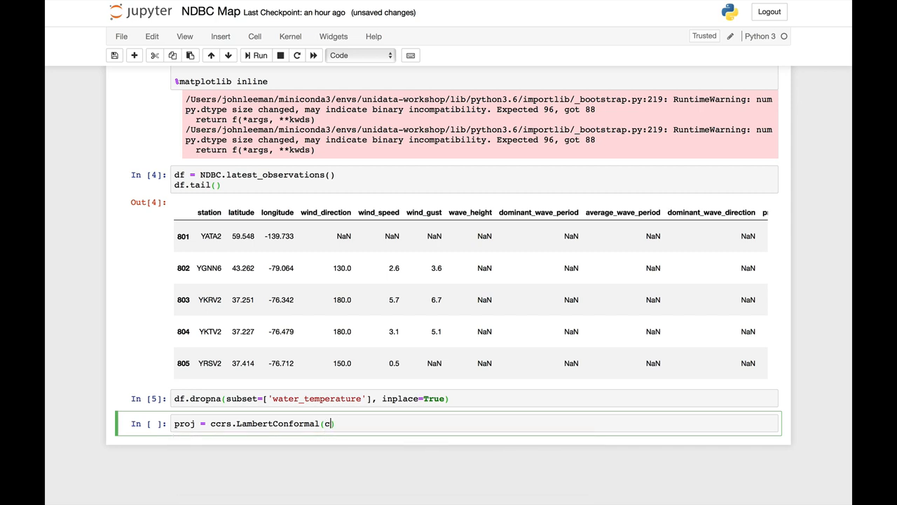
pyautogui.write('entral_l')
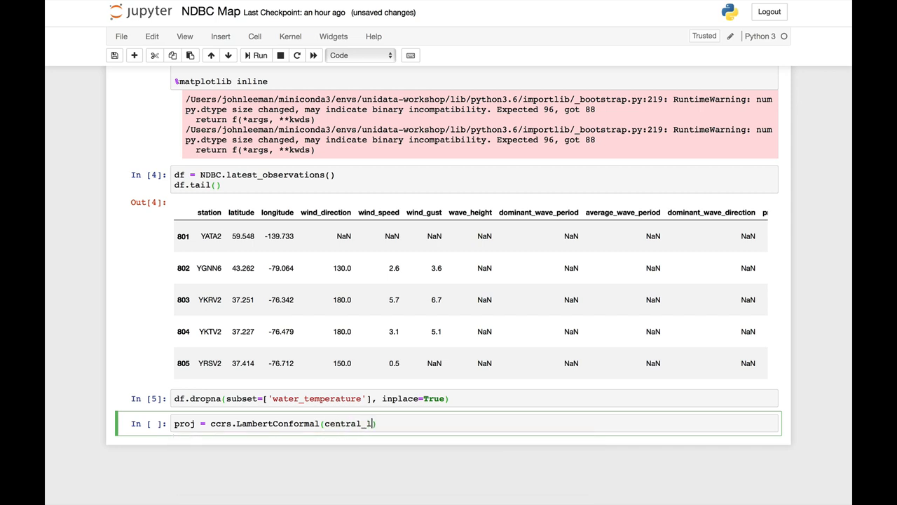
pyautogui.write('atitude)')
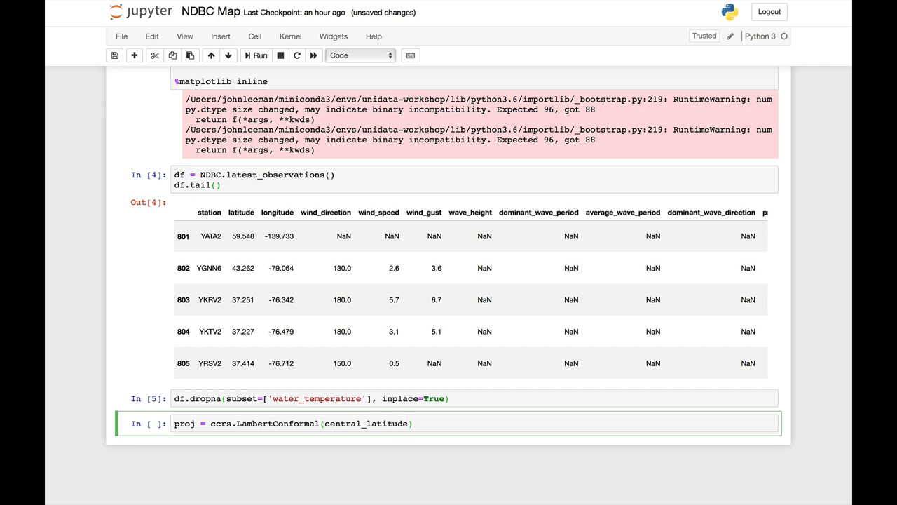
pyautogui.write('=45')
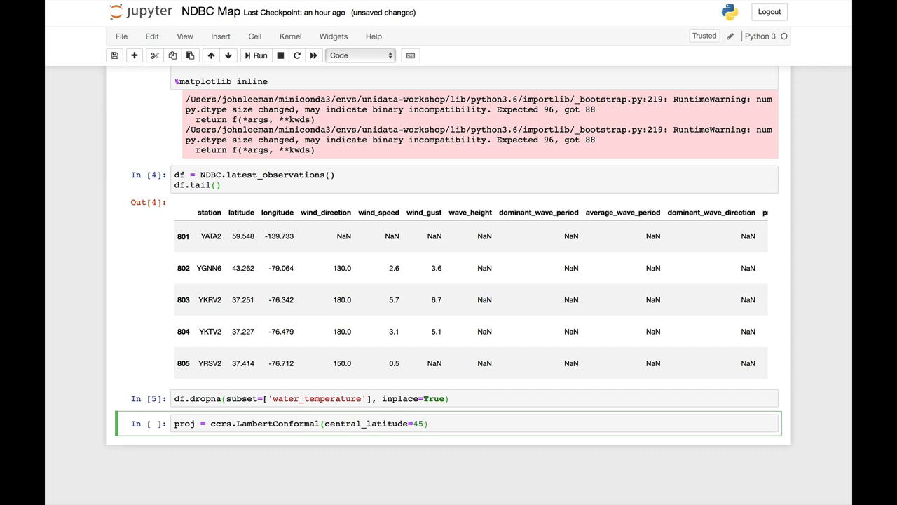
pyautogui.write(', central_')
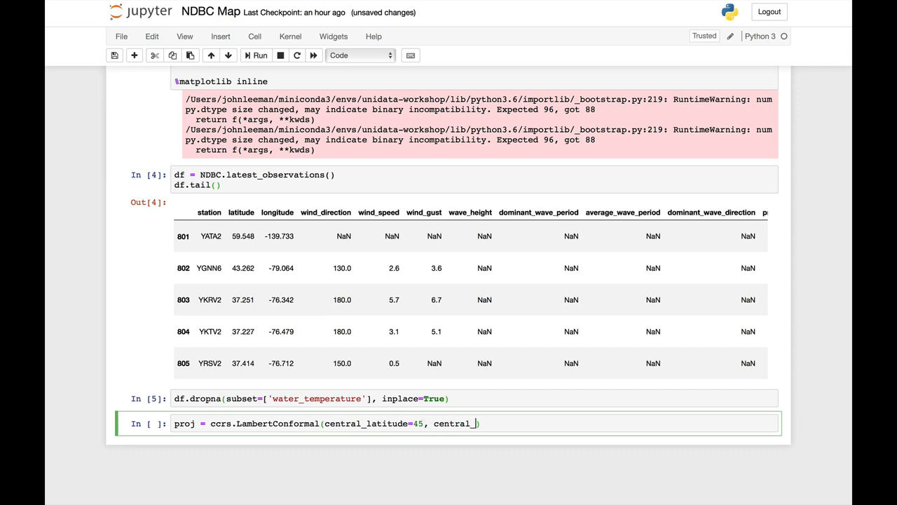
pyautogui.write('ongitude=-10')
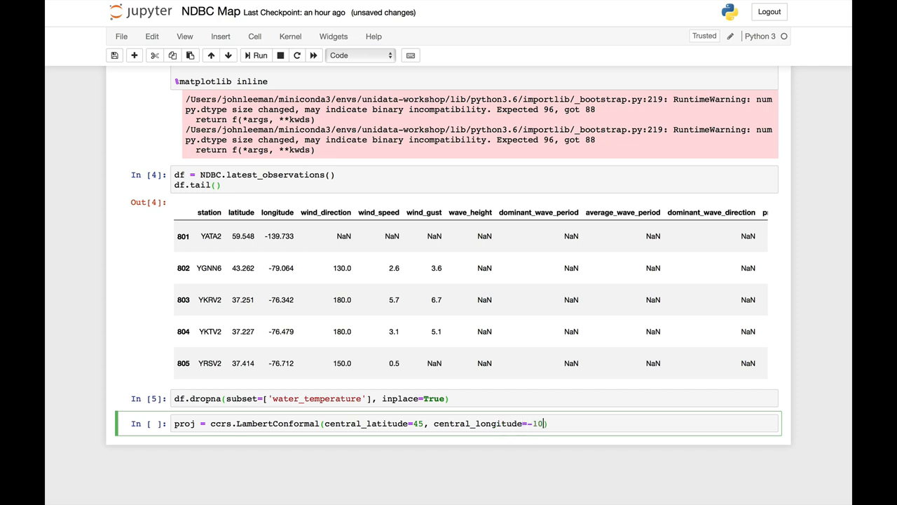
pyautogui.write('0')
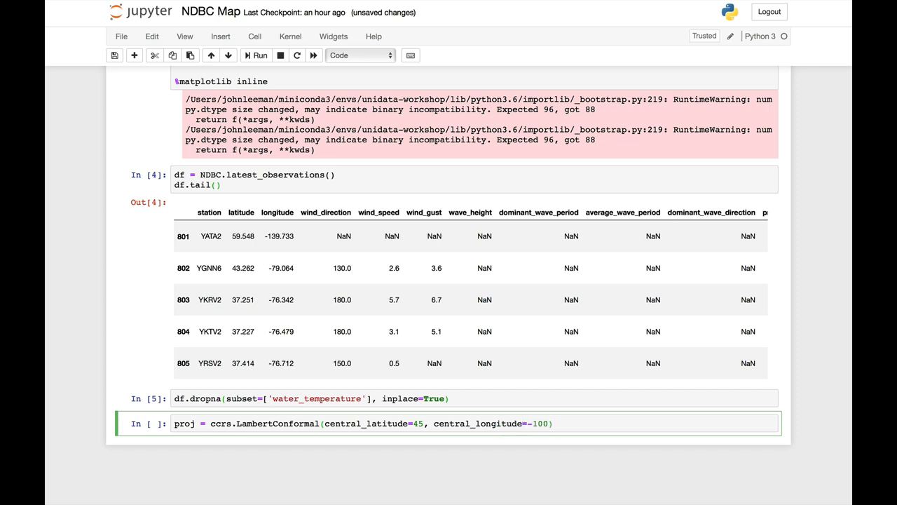
pyautogui.write(',')
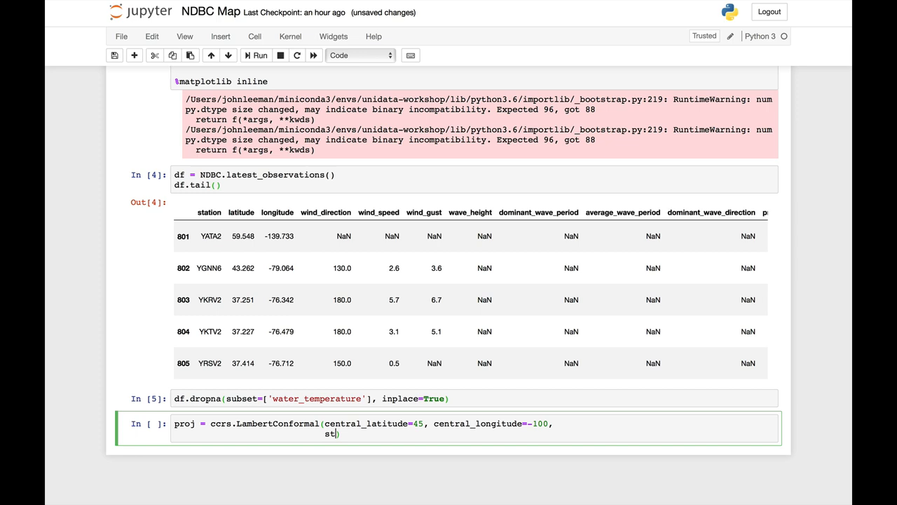
pyautogui.write('andard')
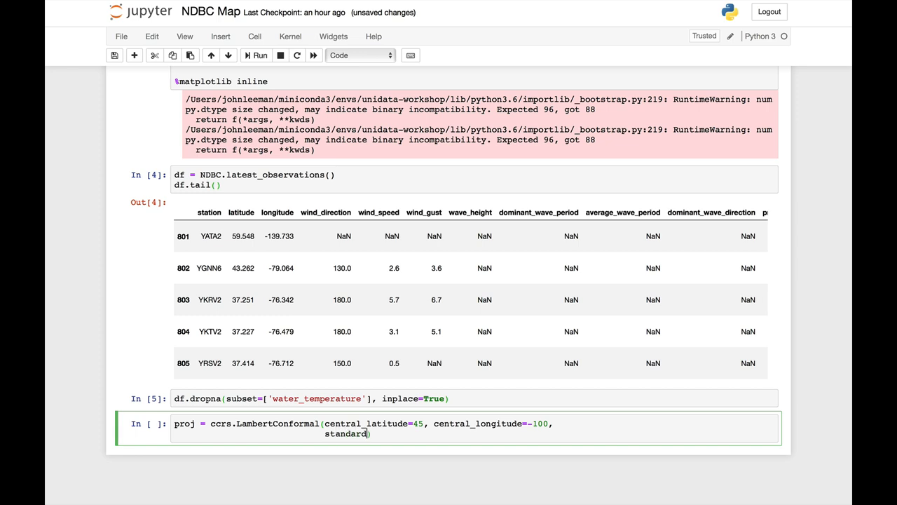
pyautogui.write('_parallels')
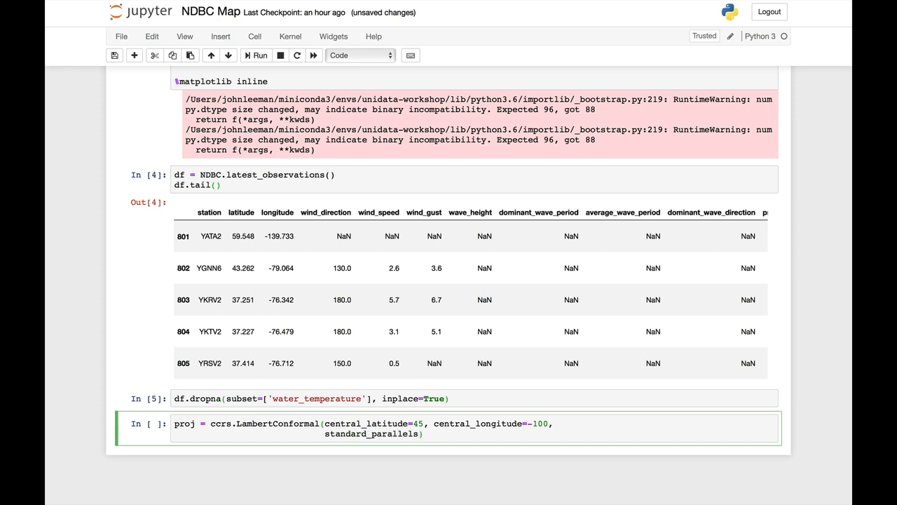
pyautogui.write('[30, 60]')
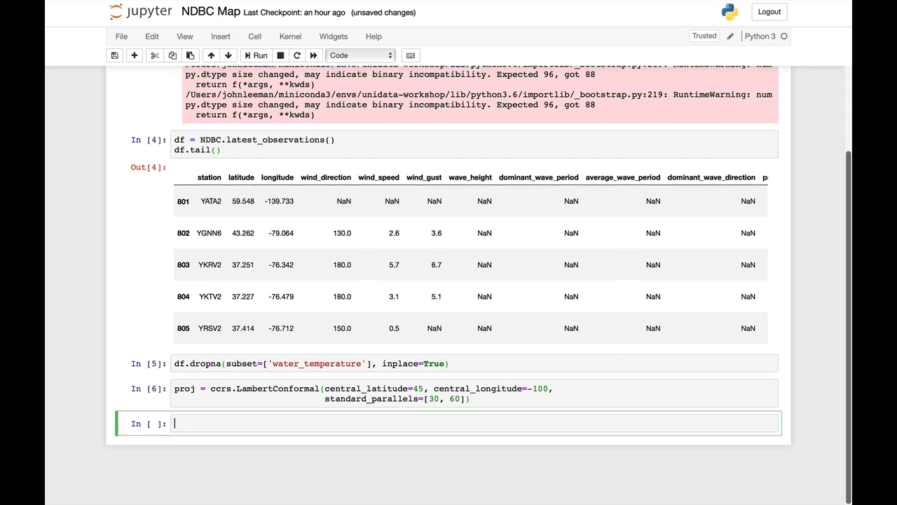
# Create a 17 by 11 figure with fig = plt.figure(figsize=(17, 11)).
pyautogui.write('fig')
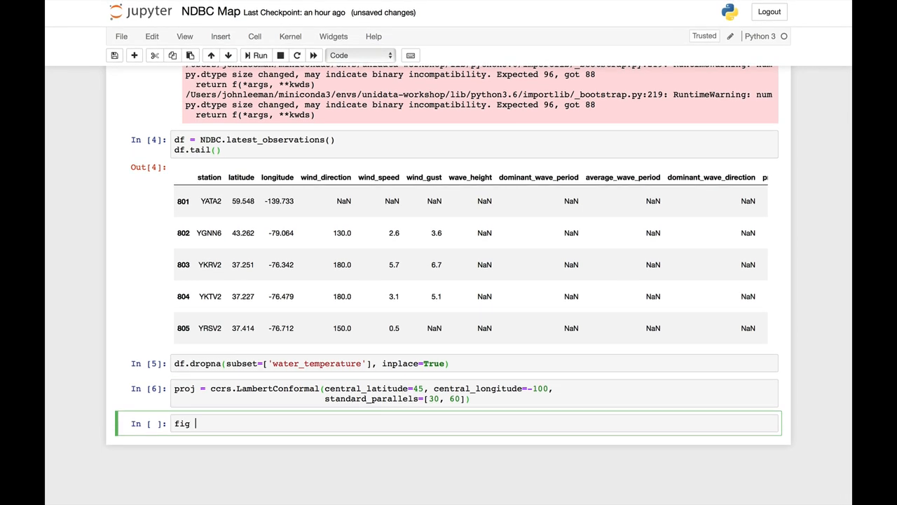
pyautogui.write('= plt.')
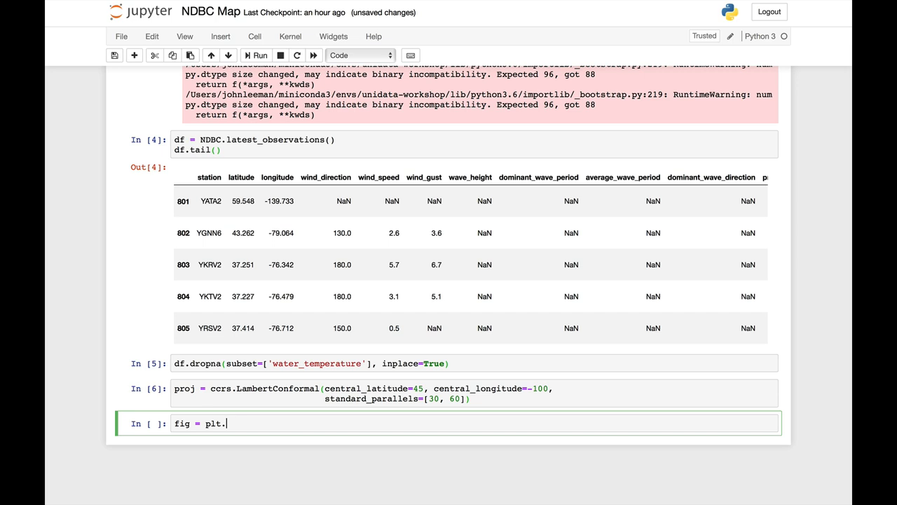
pyautogui.write('igure(f)')
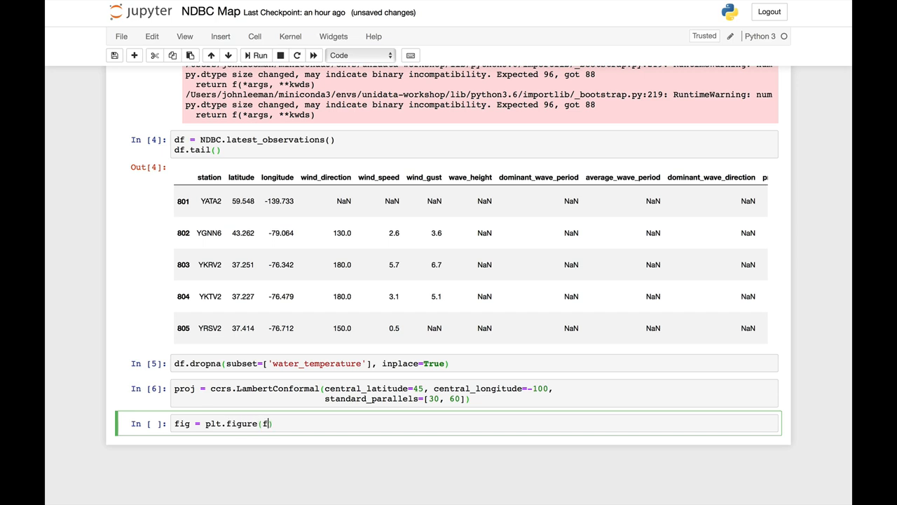
pyautogui.write('igsize=(')
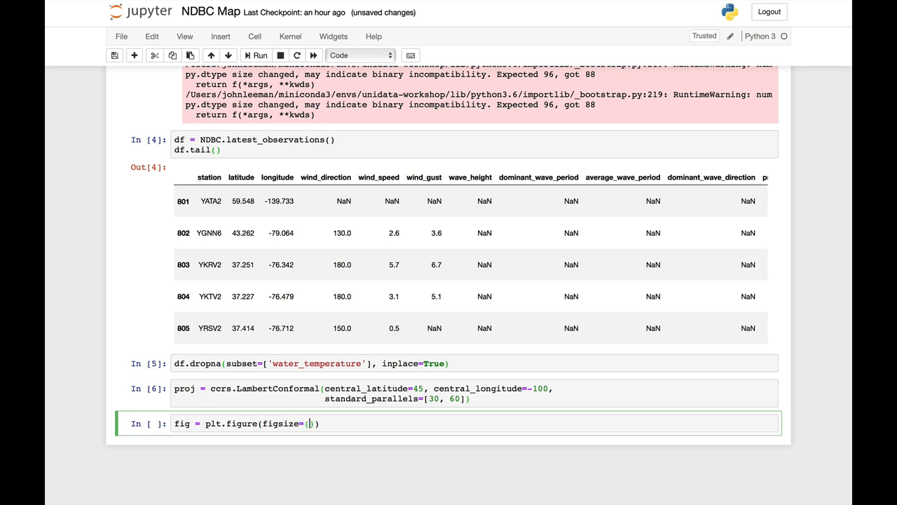
pyautogui.write('17, 1')
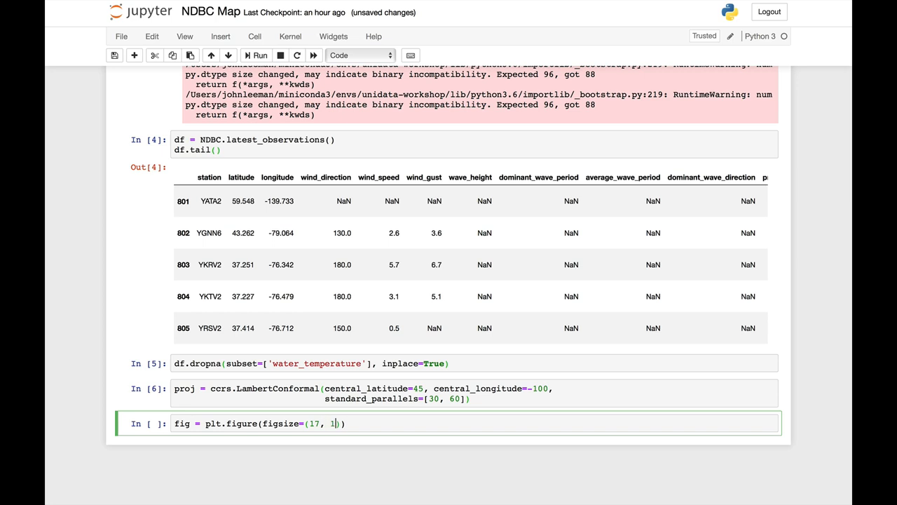
pyautogui.write('1')
pyautogui.write('ax =')
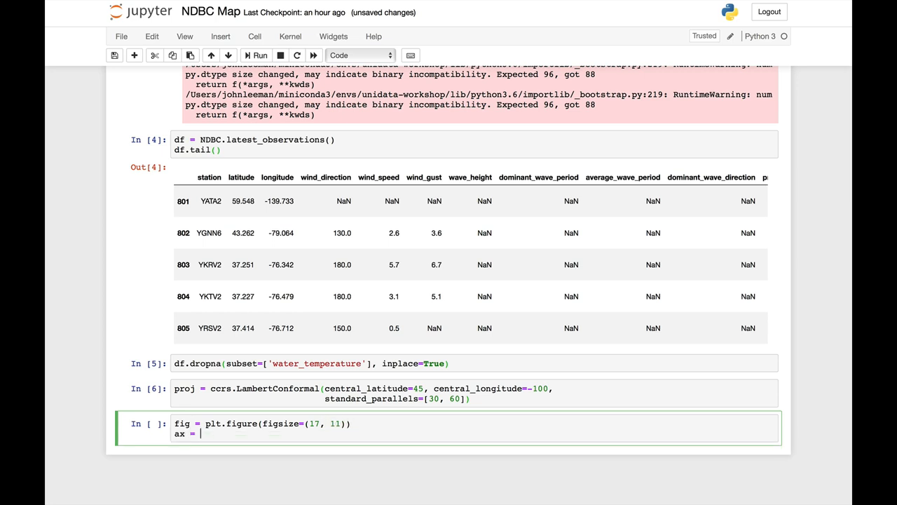
# Create the map axes with ax = plt.axes(projection=proj).
pyautogui.write('plt.ace')
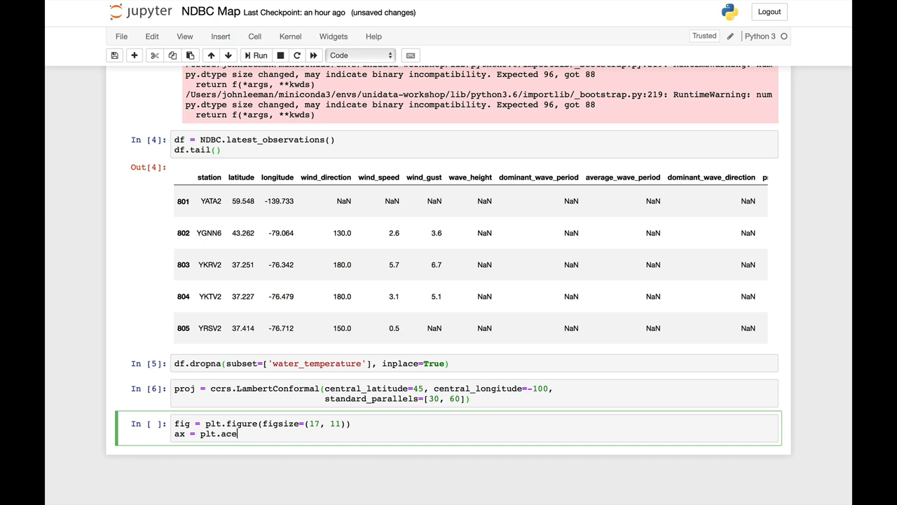
pyautogui.write('s')
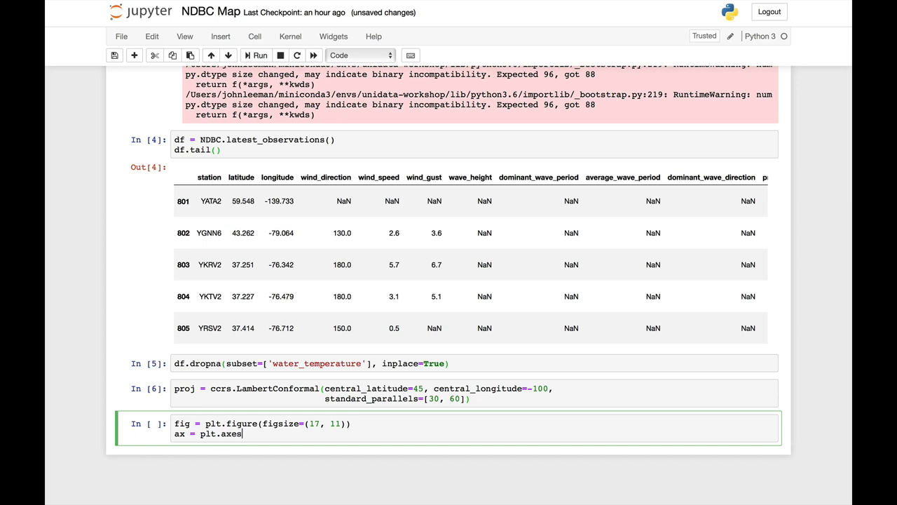
pyautogui.write('()')
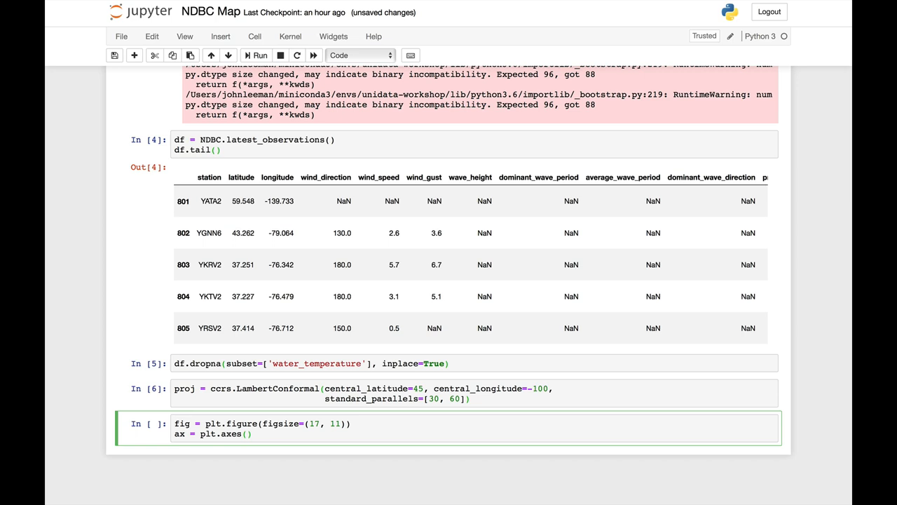
pyautogui.write('projecion')
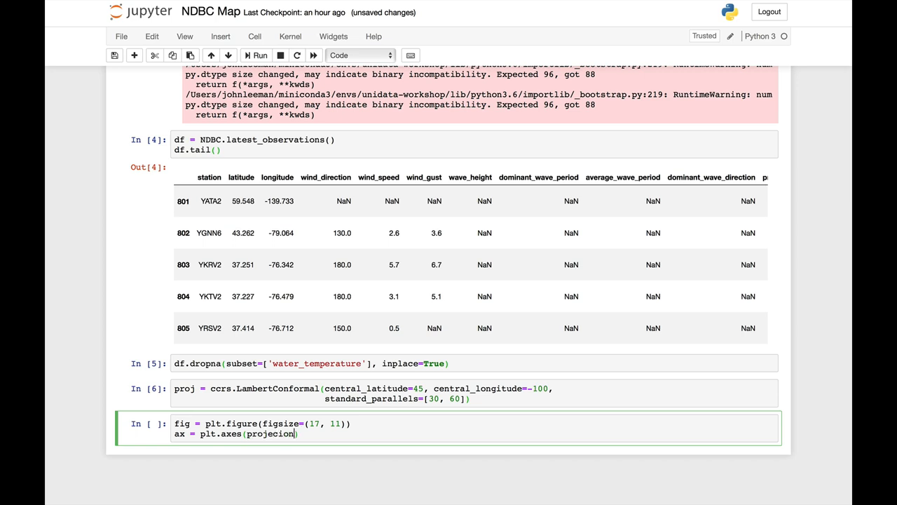
pyautogui.write('tion=proj')
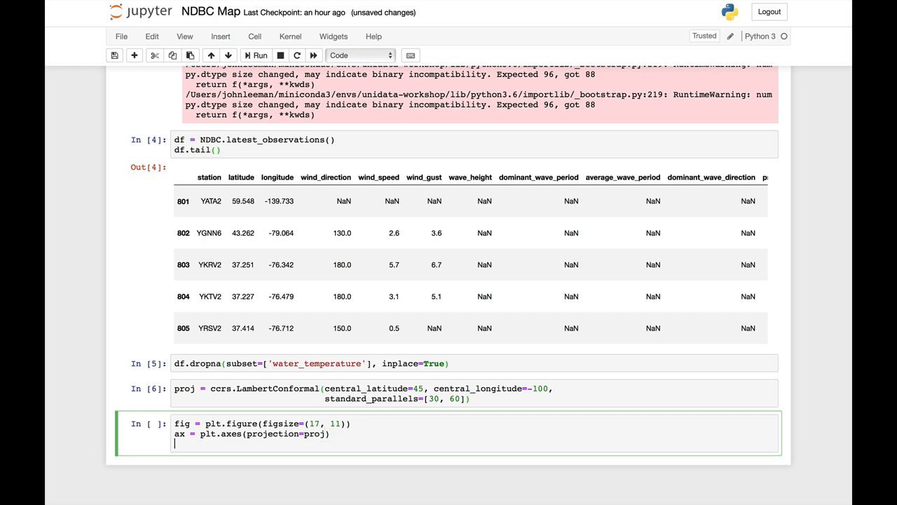
pyautogui.write('ax')
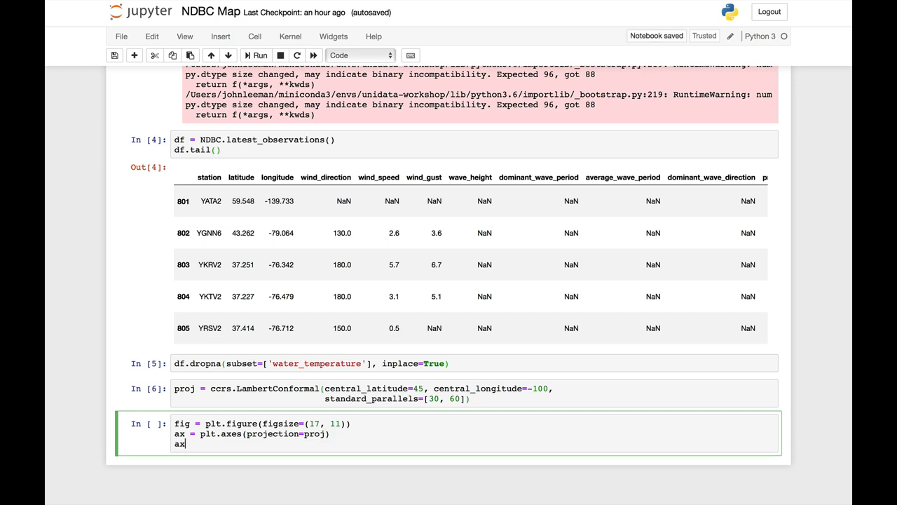
# Draw 50m coastlines with a black edge colour.
pyautogui.write('.coastlines')
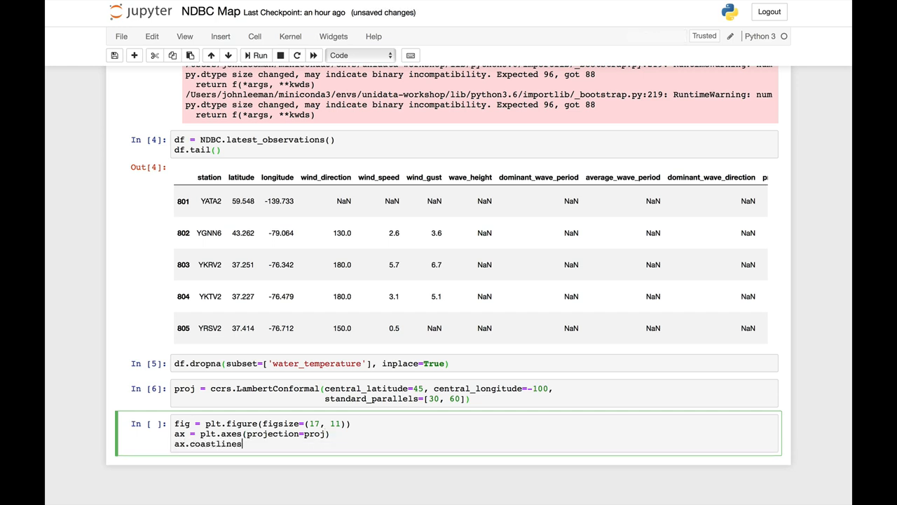
pyautogui.write('()')
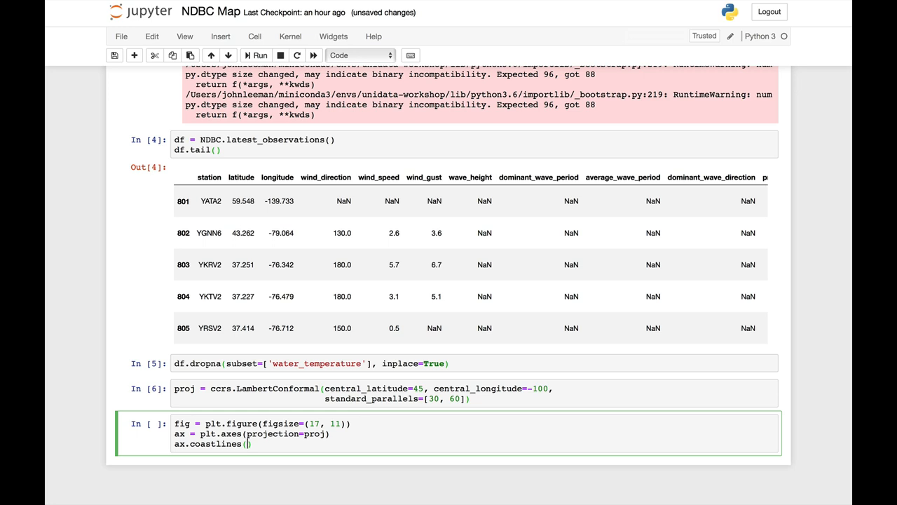
pyautogui.write("'50m'")
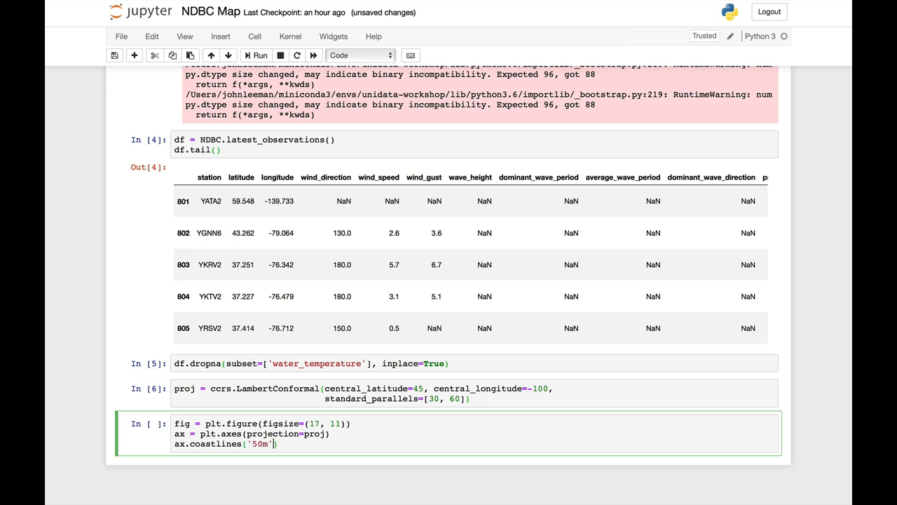
pyautogui.write(', edg')
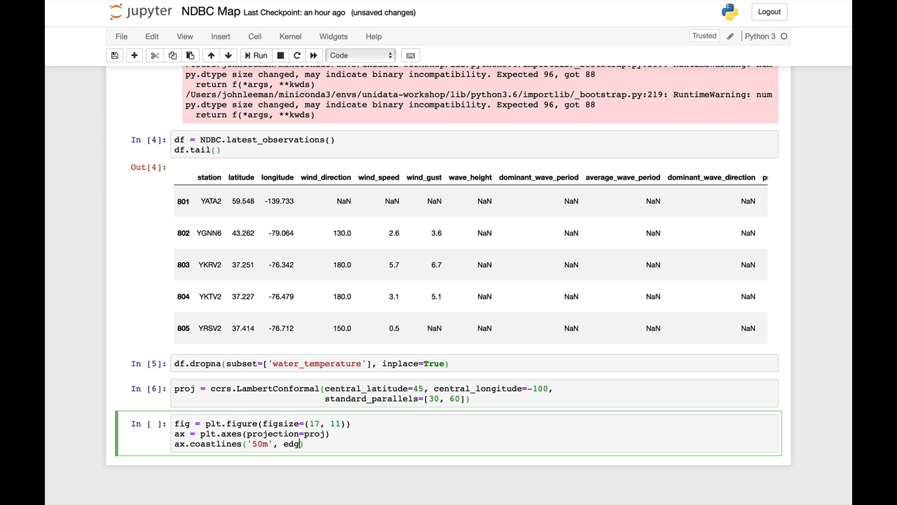
pyautogui.write("ecolor='blac'")
pyautogui.write('ax.add')
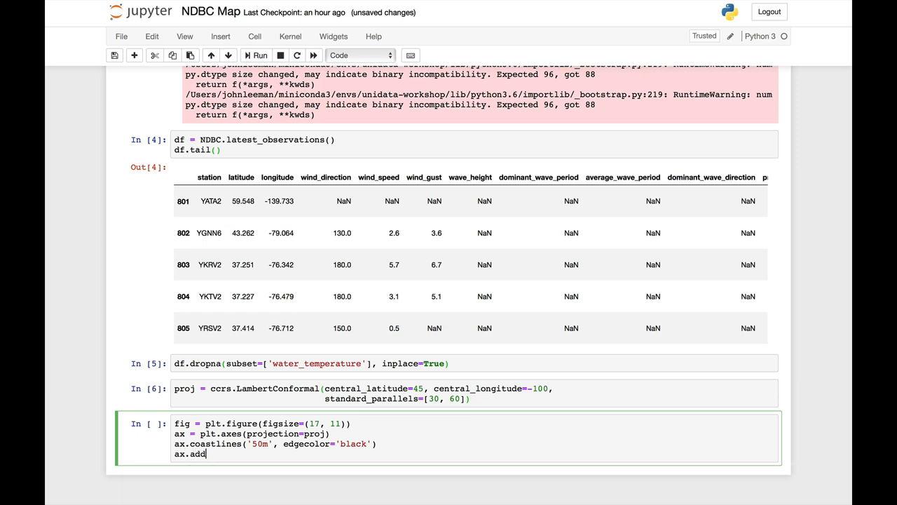
# Add the cfeature.OCEAN feature at 50m scale.
pyautogui.write('_fea')
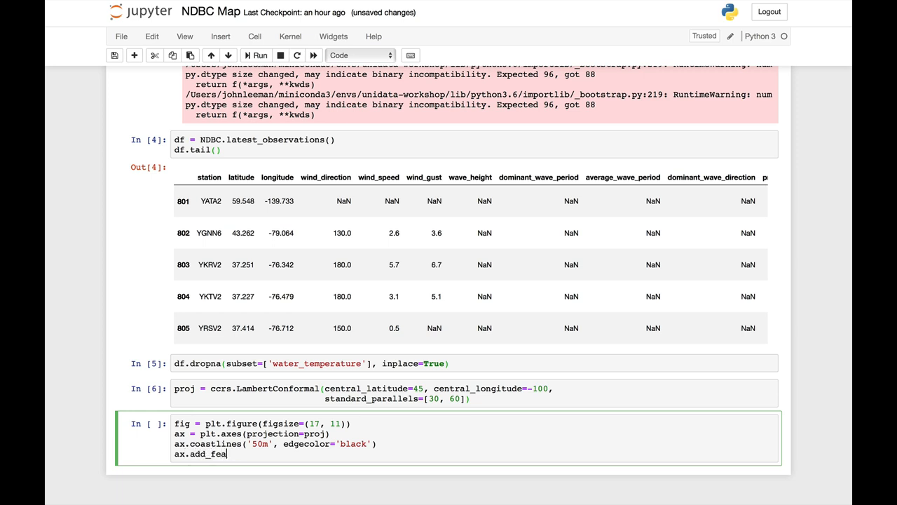
pyautogui.write('ture()')
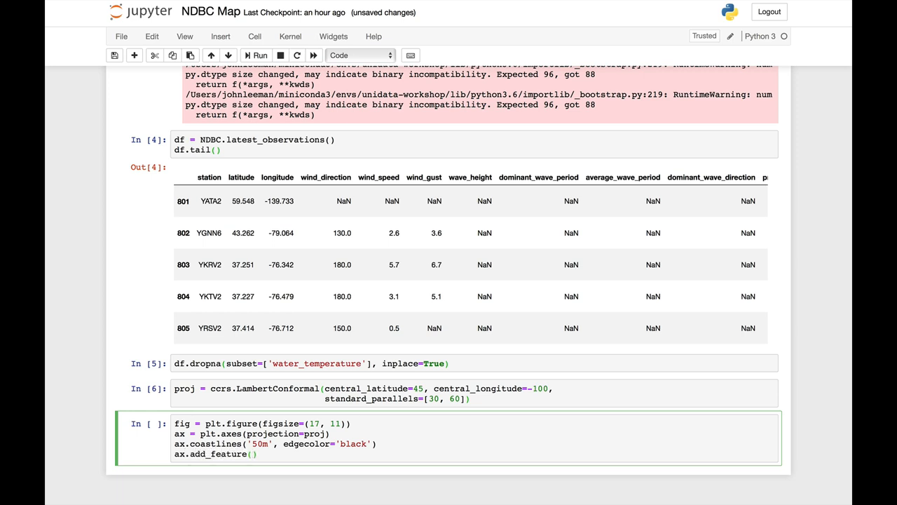
pyautogui.write('cfeature')
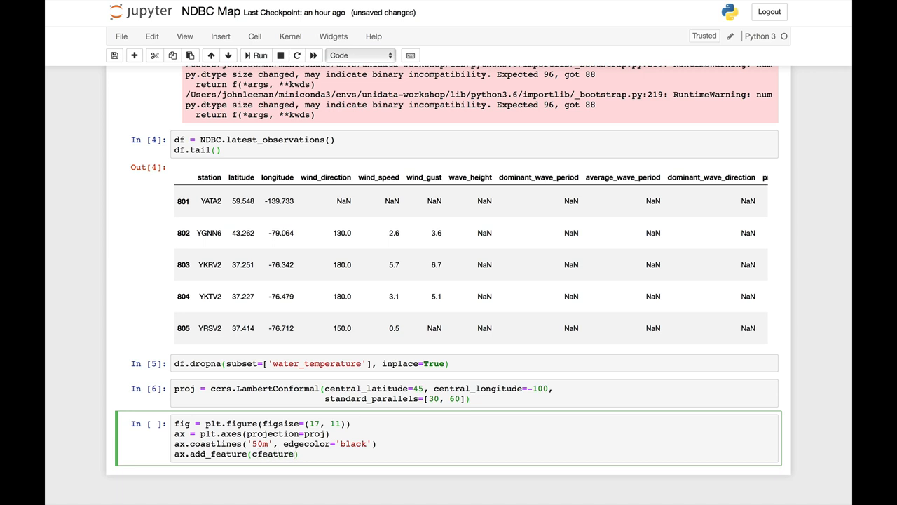
pyautogui.write('OCEAN.')
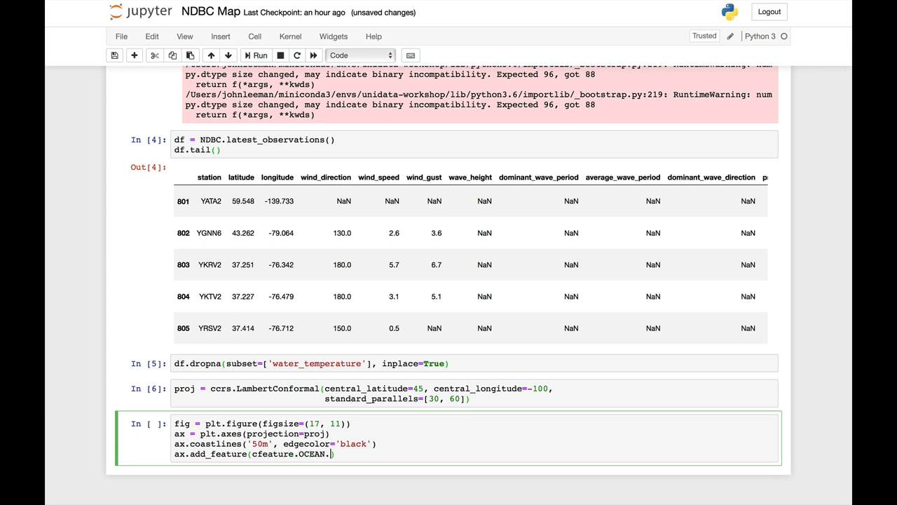
pyautogui.write('with_Scal')
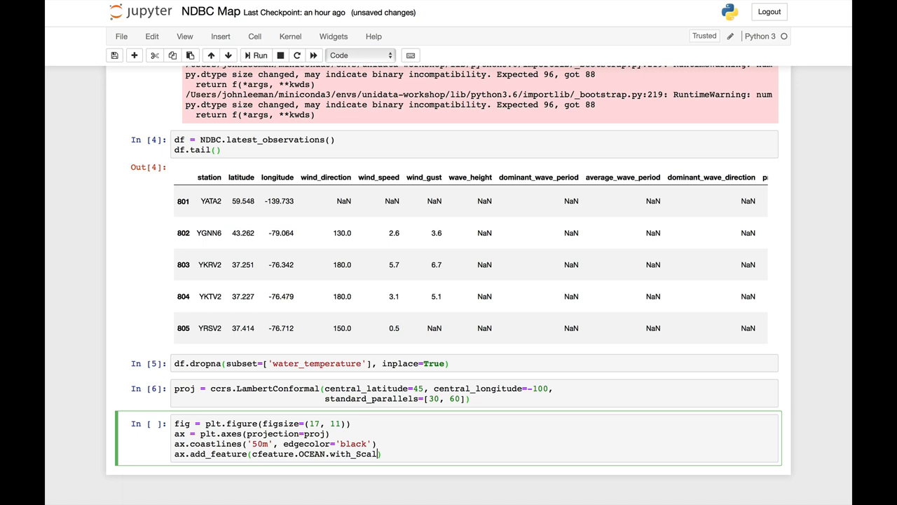
pyautogui.write('e')
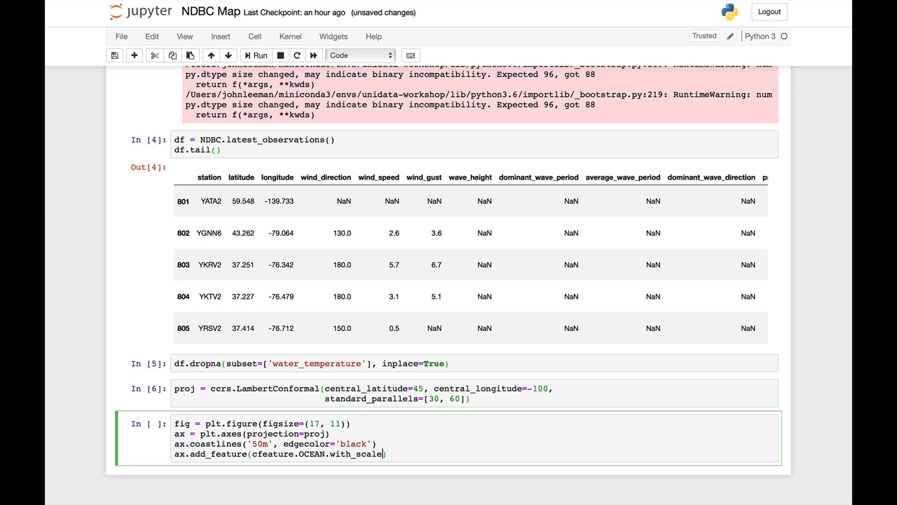
pyautogui.write('()')
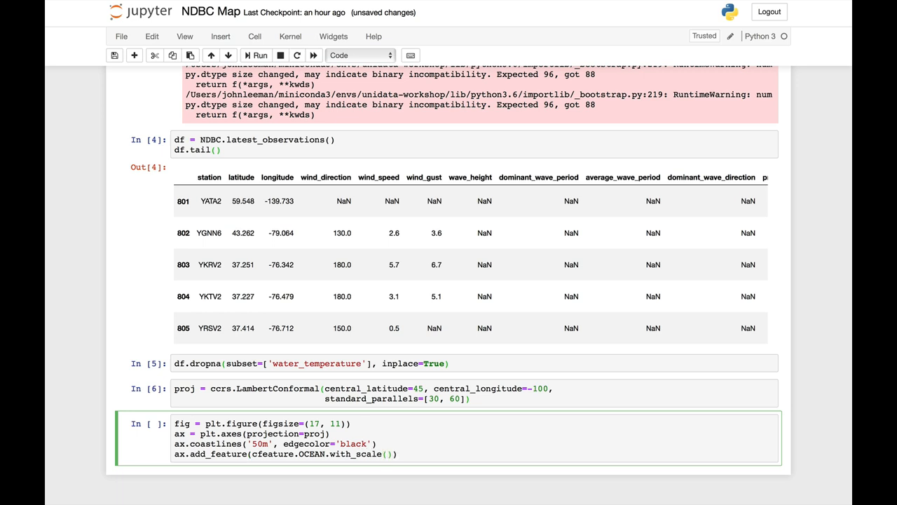
pyautogui.write("'50m'")
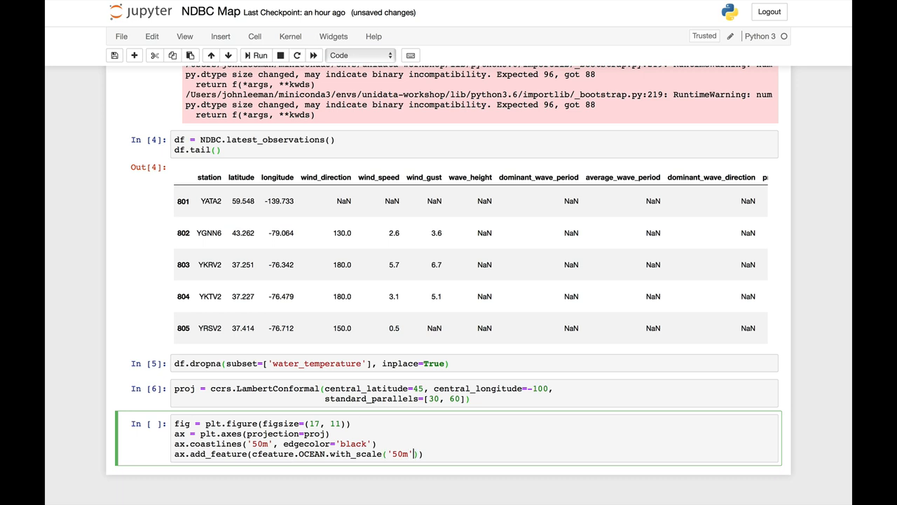
# Add the cfeature.LAND feature at 50m scale.
pyautogui.write('a')
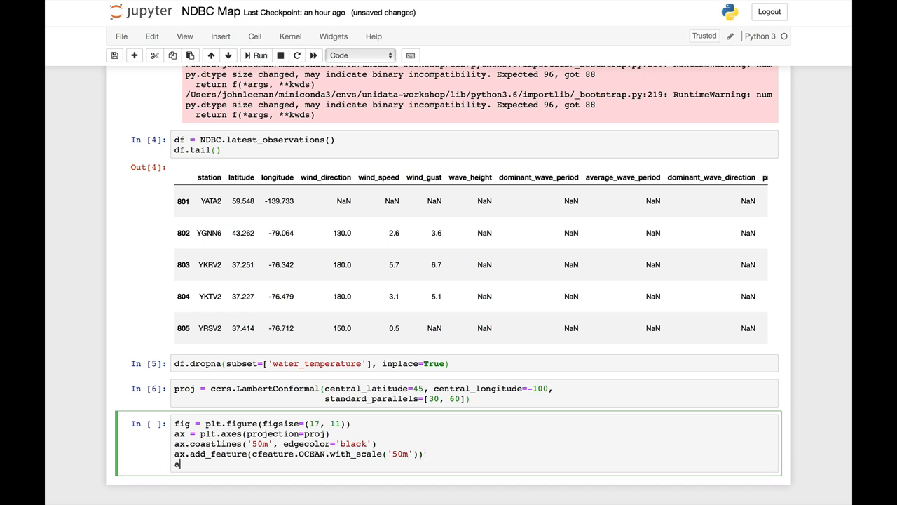
pyautogui.write('x.add_featu')
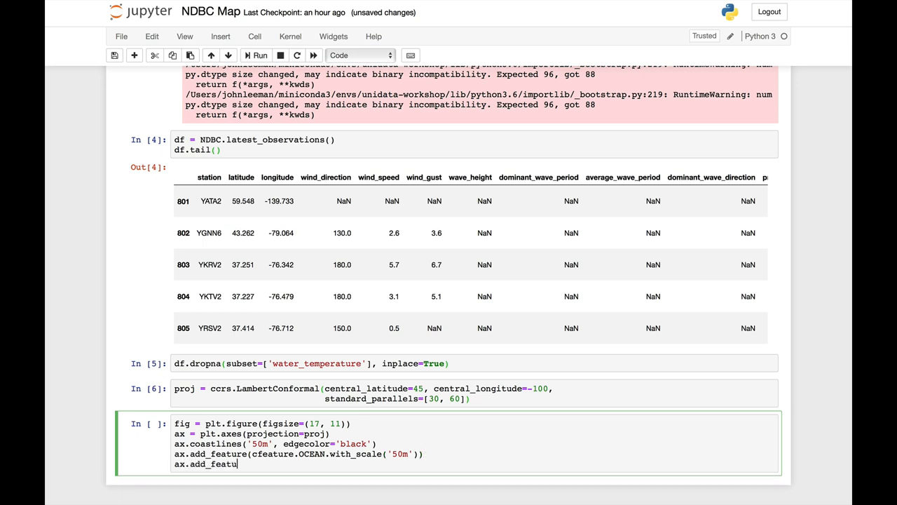
pyautogui.write('(c')
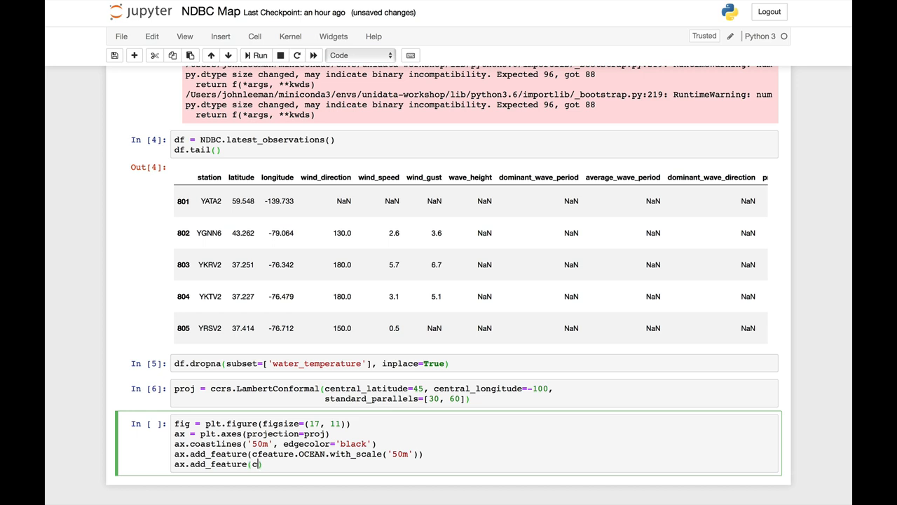
pyautogui.write('feature.LAN')
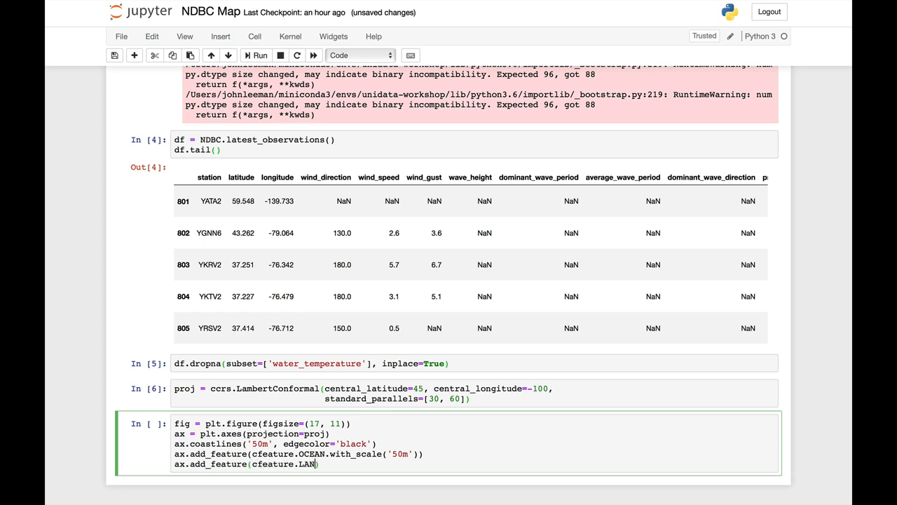
pyautogui.write(".with_scale('50m")
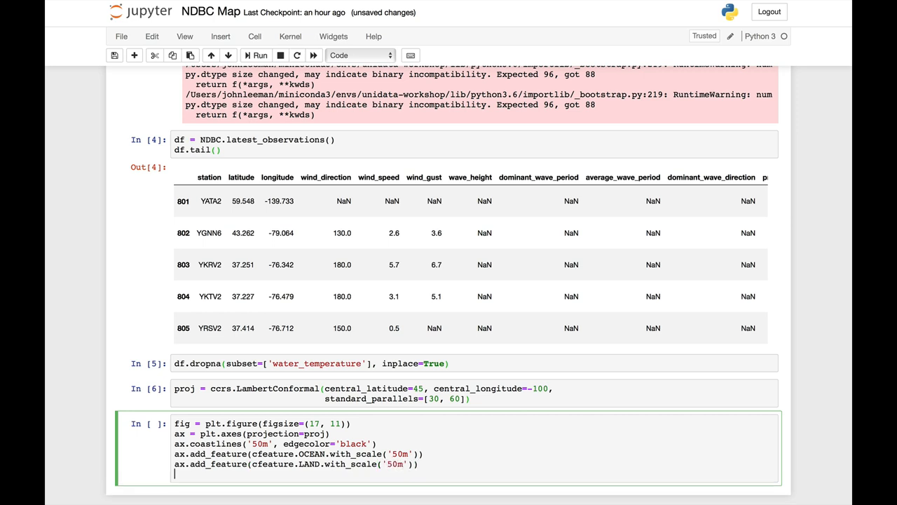
# Call ax.set_extent([-125, -115, 30, 50], ccrs.PlateCarree()) in the map cell.
pyautogui.write('ax.s')
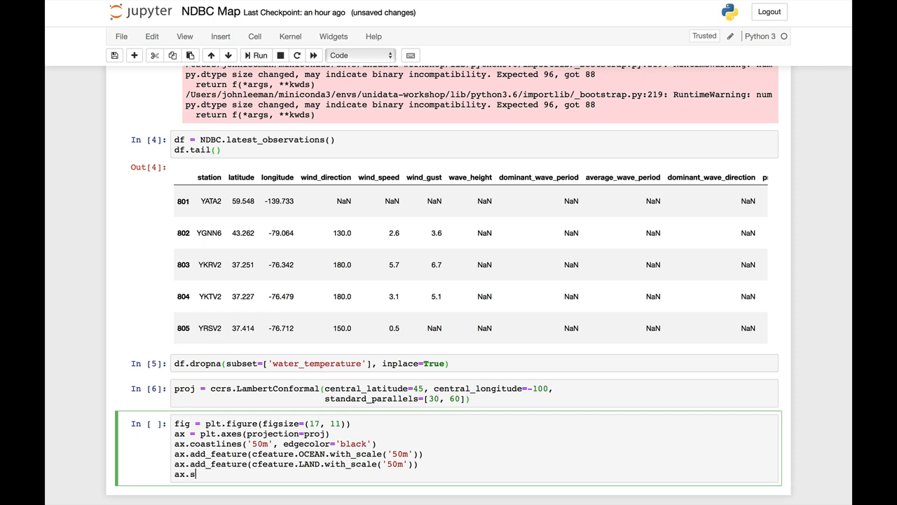
pyautogui.write('et_extent')
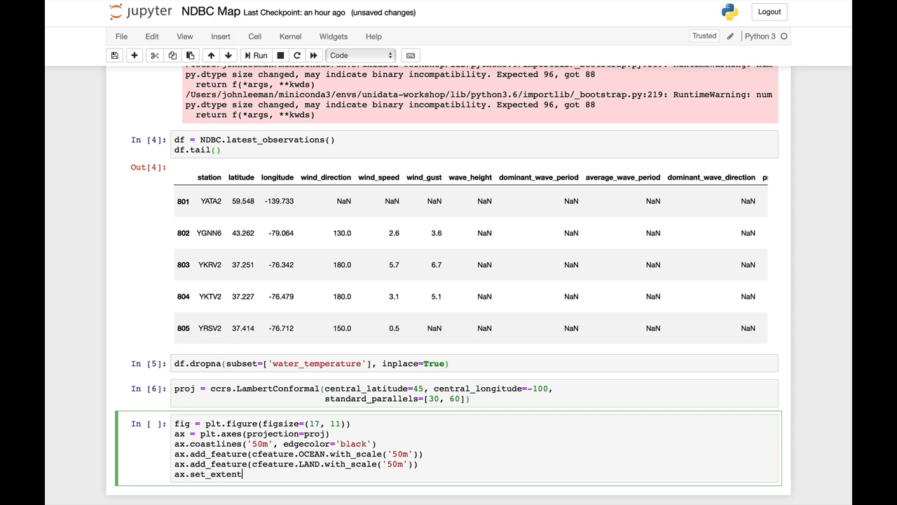
pyautogui.write('()')
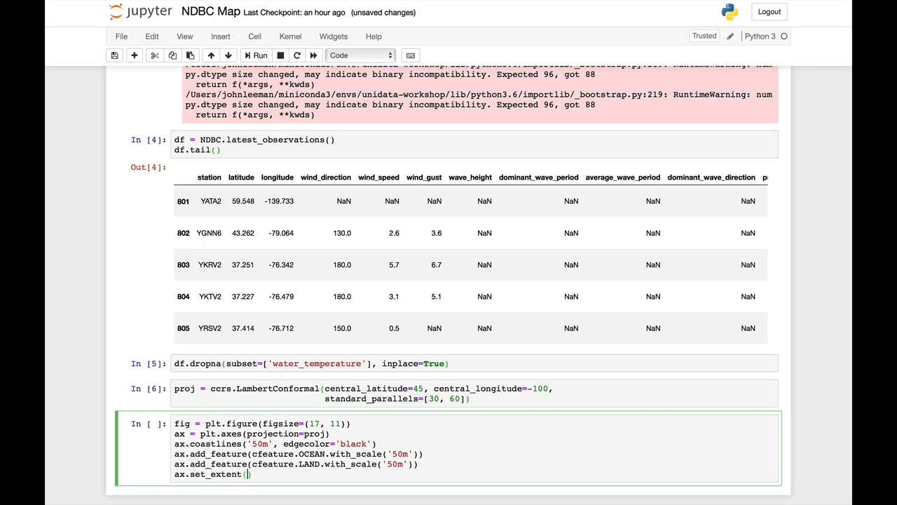
pyautogui.write('[')
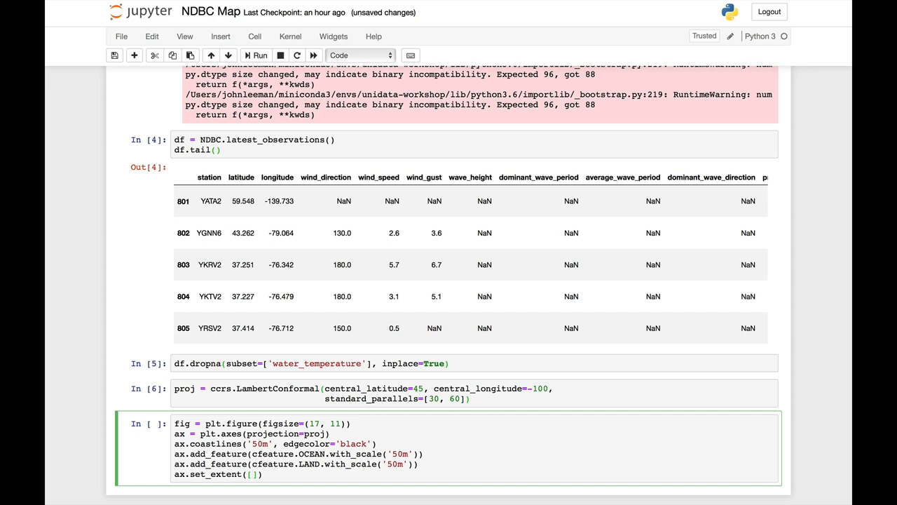
pyautogui.write('-125')
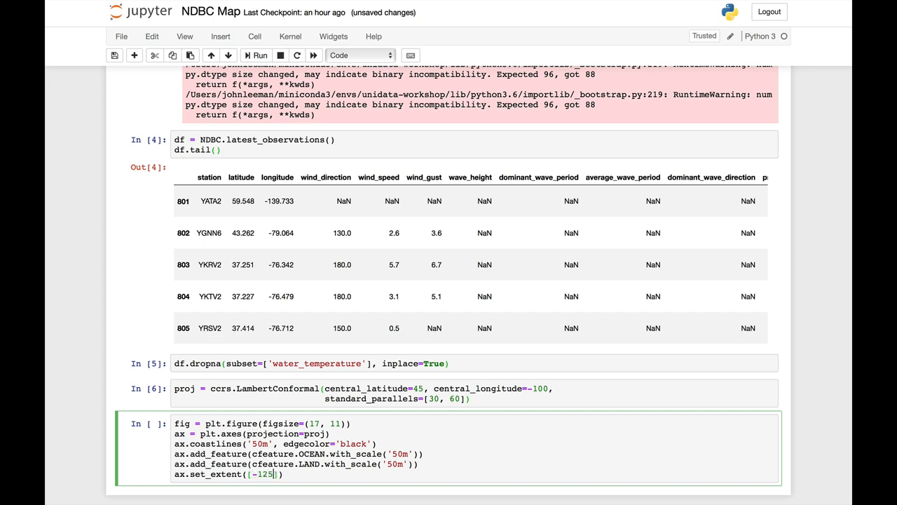
pyautogui.write(', -115')
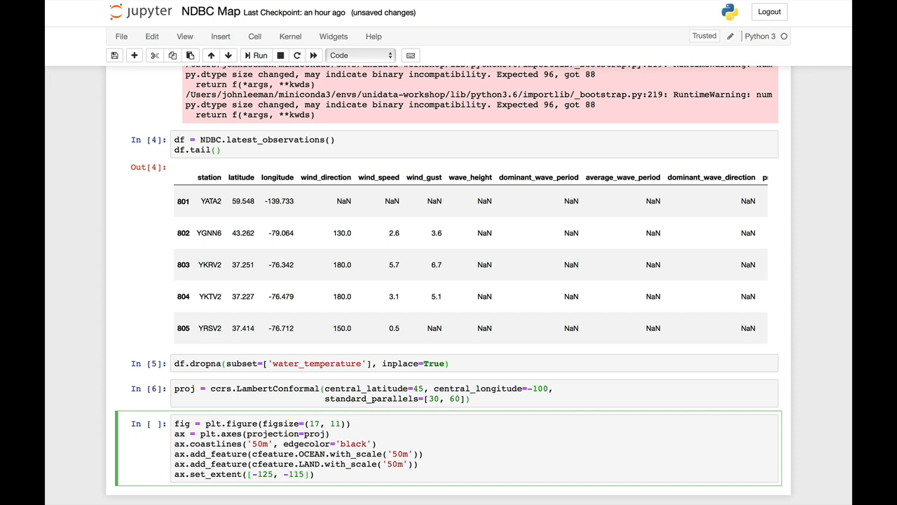
pyautogui.write(', 30, 50')
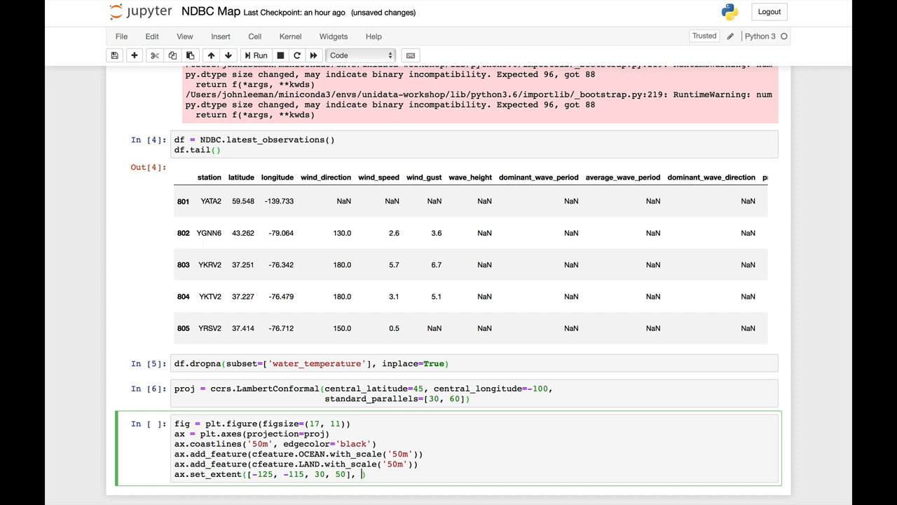
pyautogui.write('cc')
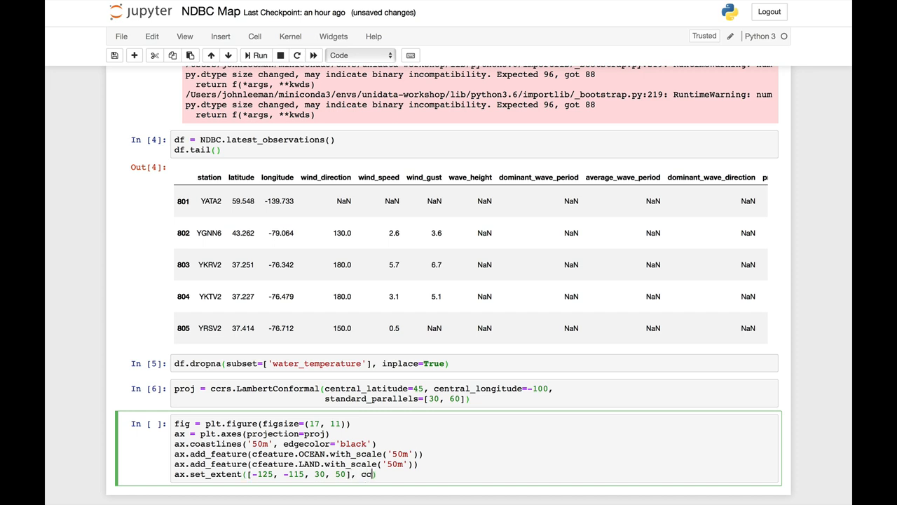
pyautogui.write('rs')
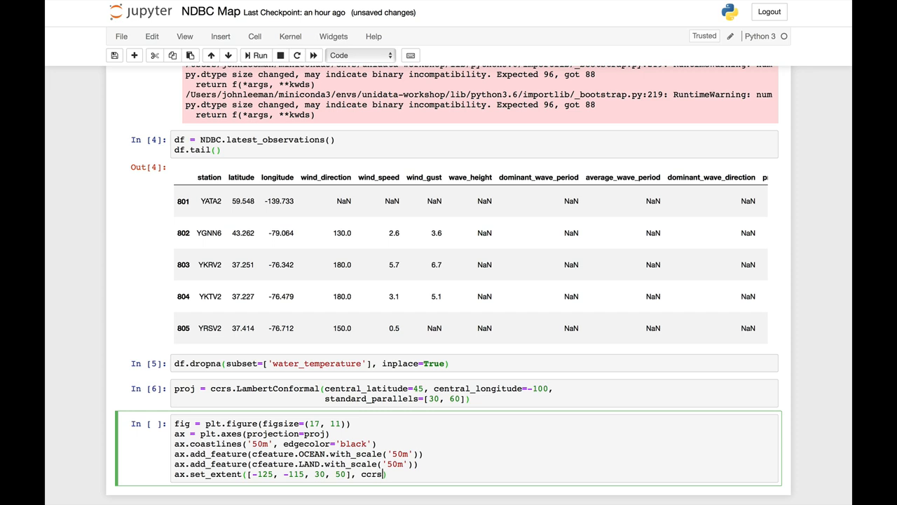
pyautogui.write('.PlateCarree(')
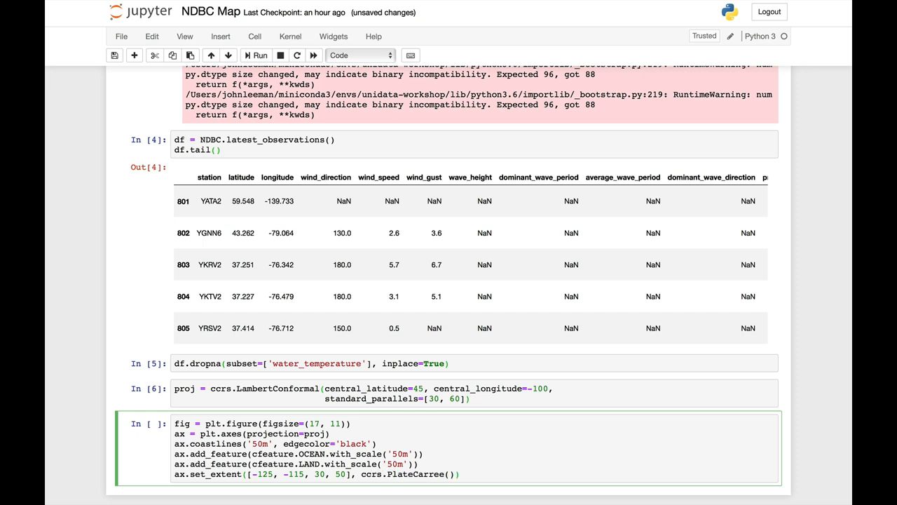
pyautogui.write('ax.')
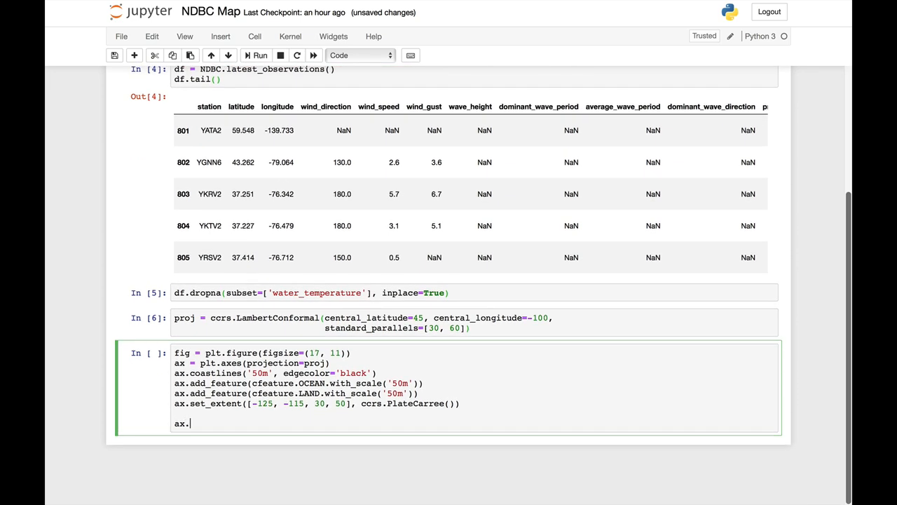
# Scatter df longitude and latitude with c=water_temperature and transform=ccrs.PlateCarree().
pyautogui.write('scatter')
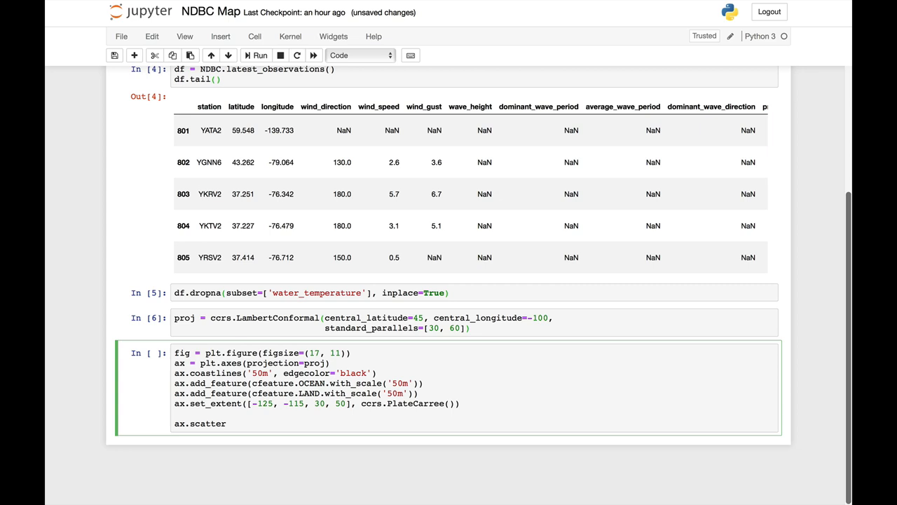
pyautogui.write('(d')
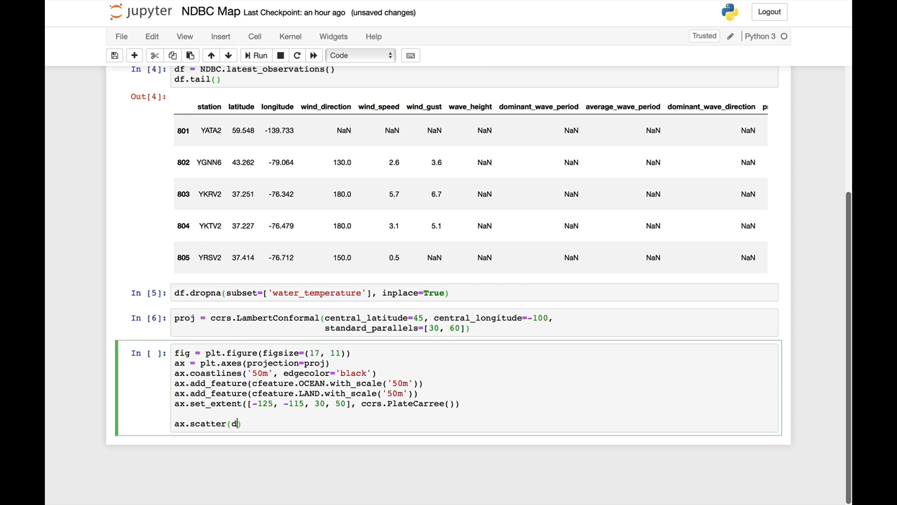
pyautogui.write("f['lon'")
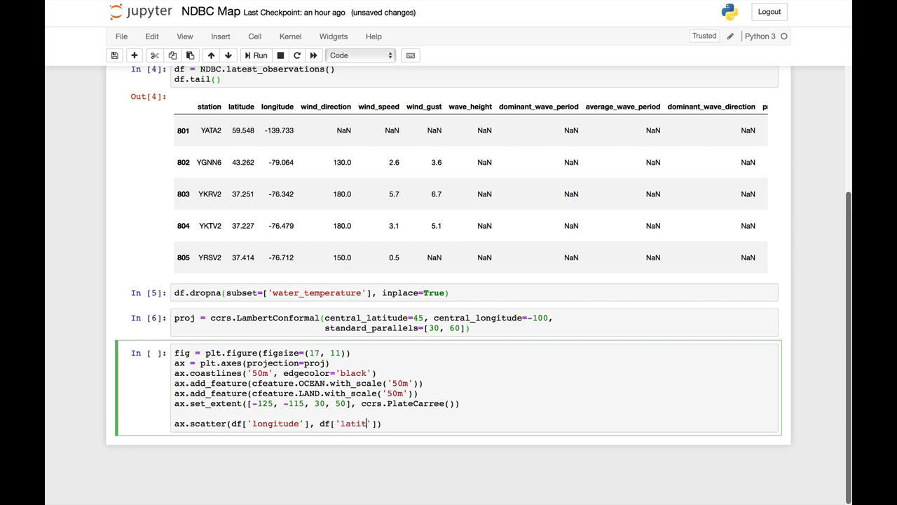
pyautogui.write('ude')
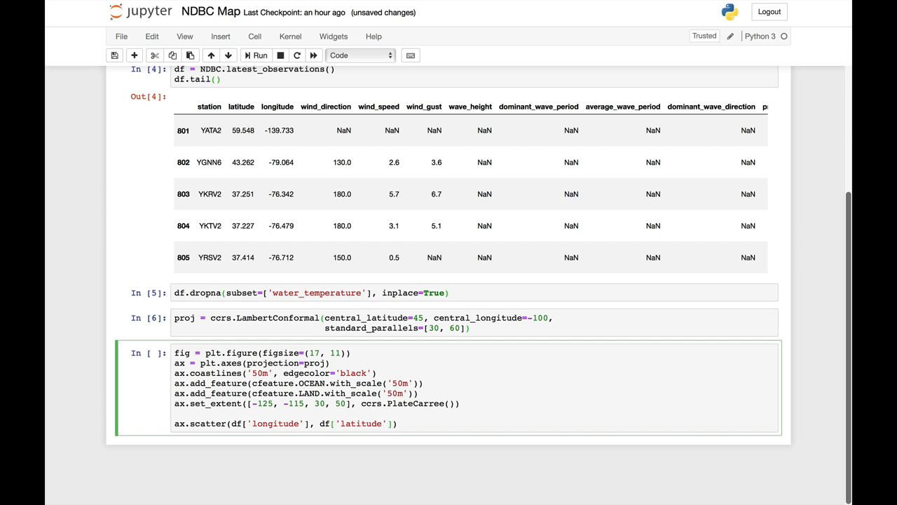
pyautogui.write(", c=df['w")
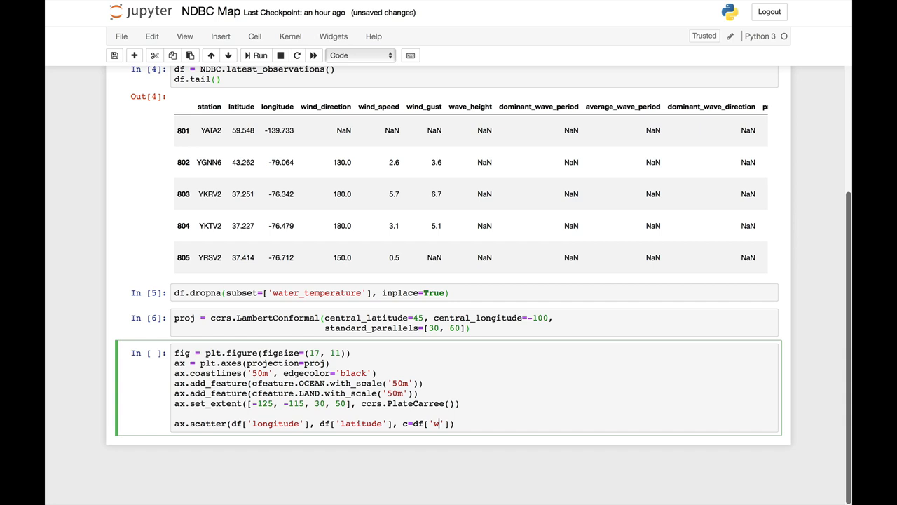
pyautogui.write('ater_temperat')
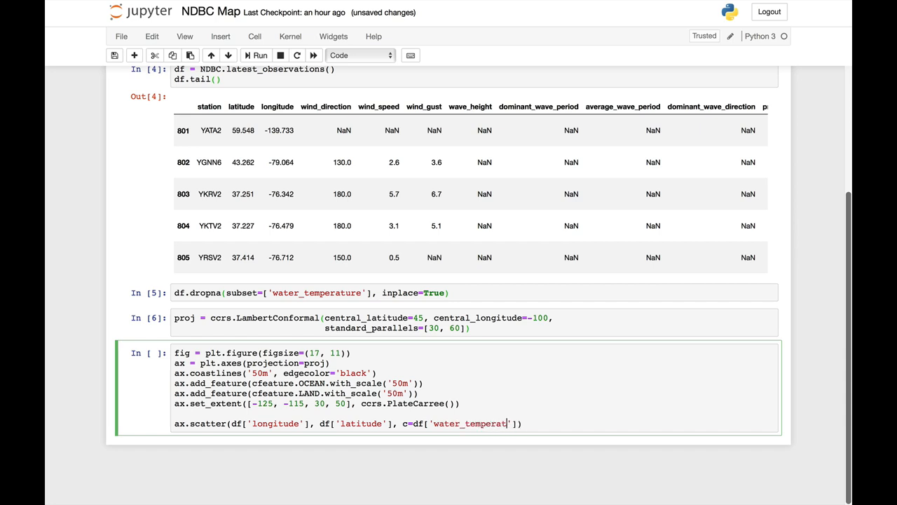
pyautogui.write('ure')
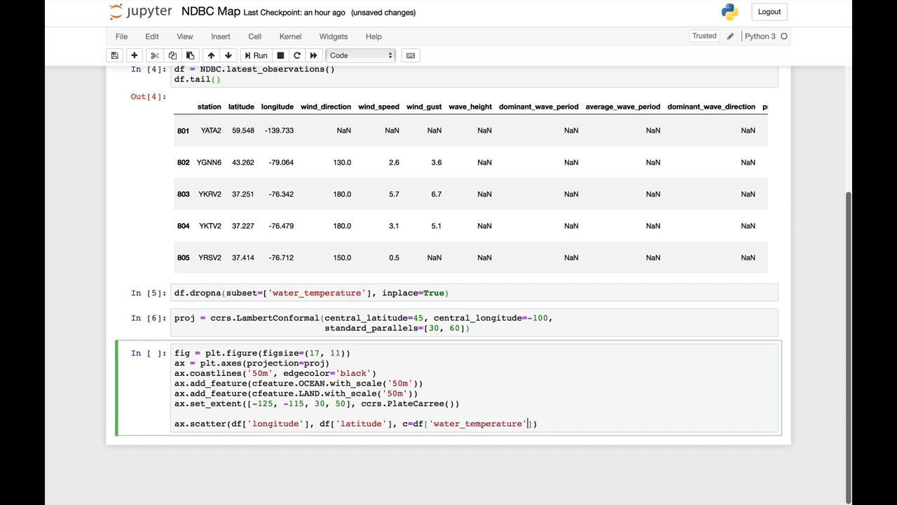
pyautogui.write(', t')
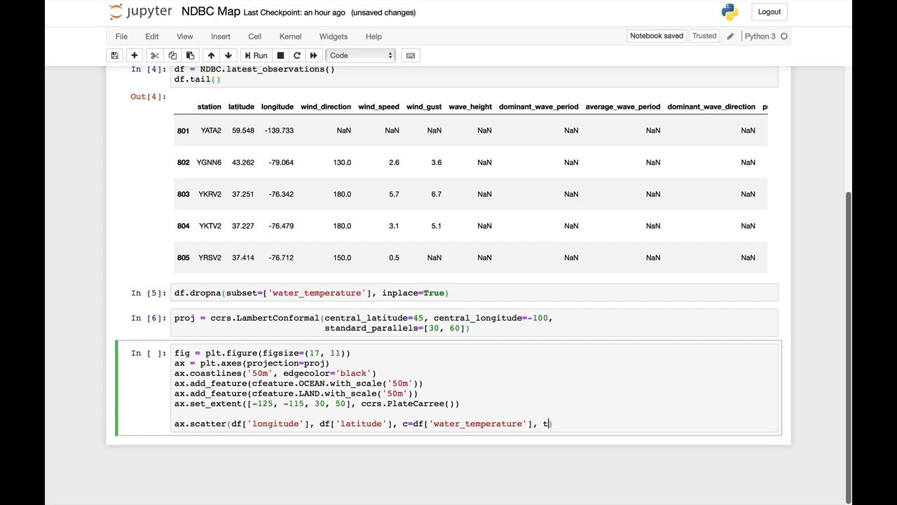
pyautogui.write('ransform=ccrs.PlateCarree')
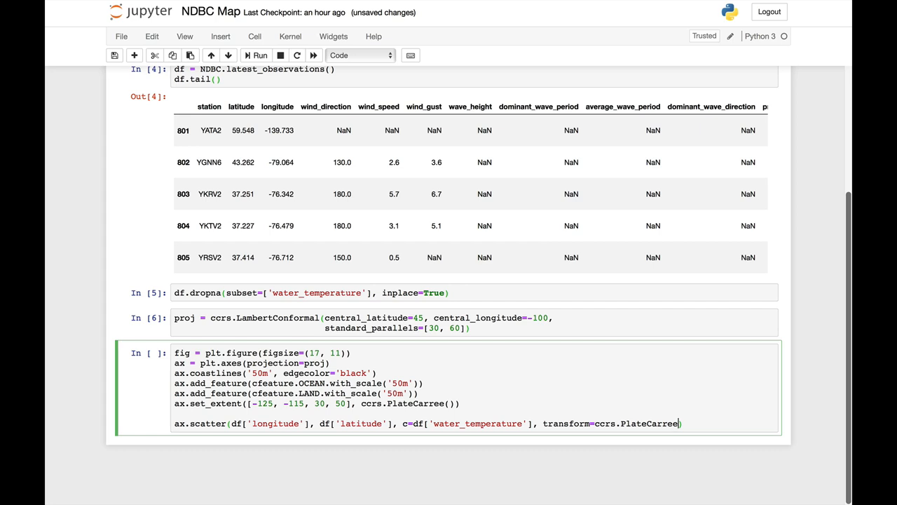
pyautogui.write(')')
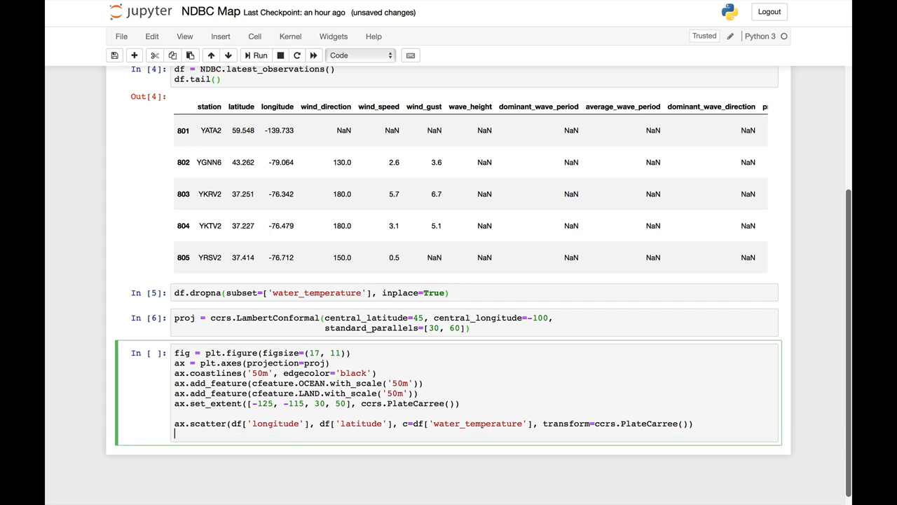
# Run the Cartopy map cell and scroll down to the buoy temperature scatter map.
pyautogui.click(259, 55)
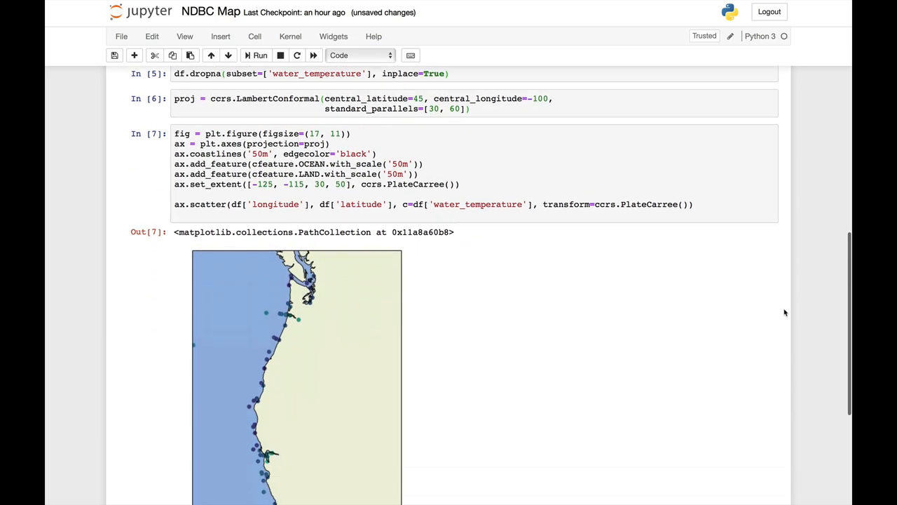
pyautogui.scroll(-3)
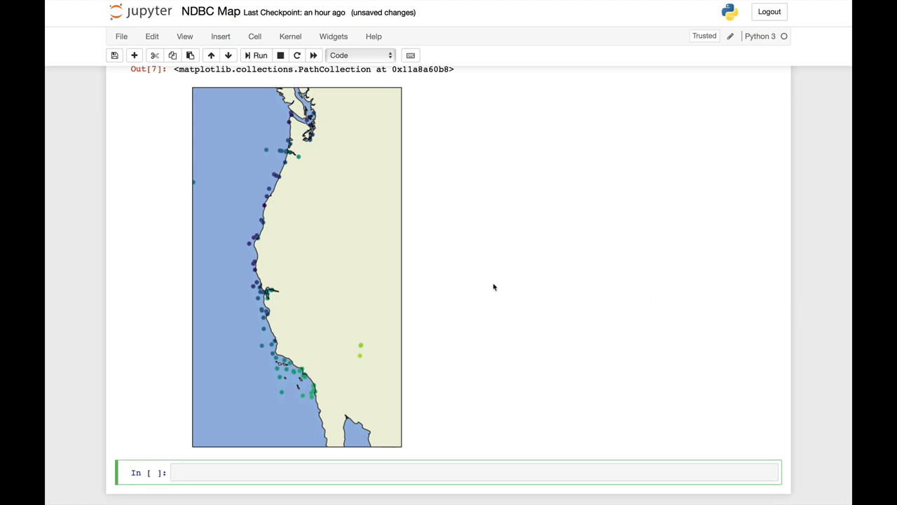
pyautogui.moveTo(322, 369)
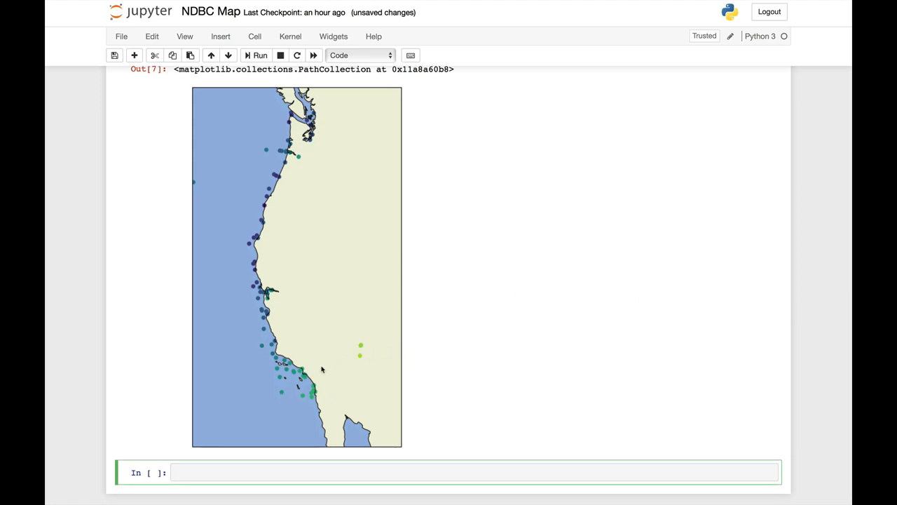
pyautogui.moveTo(334, 390)
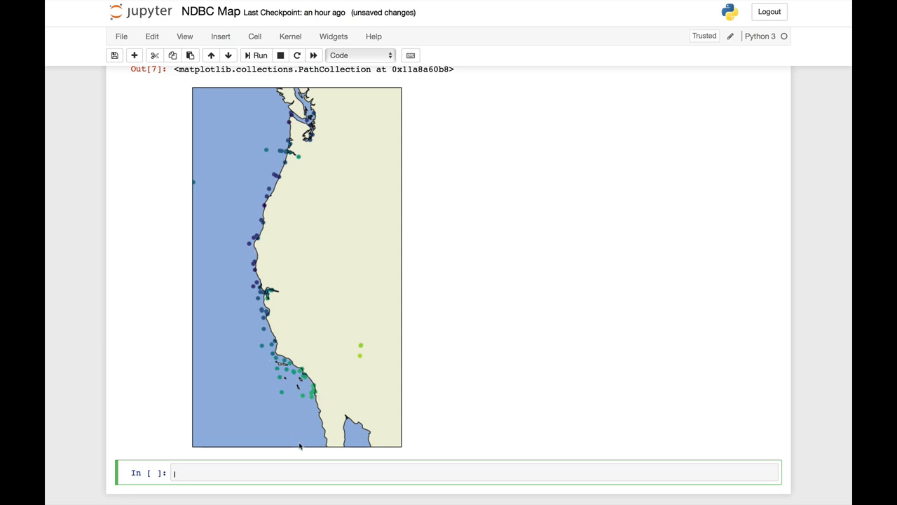
pyautogui.moveTo(313, 412)
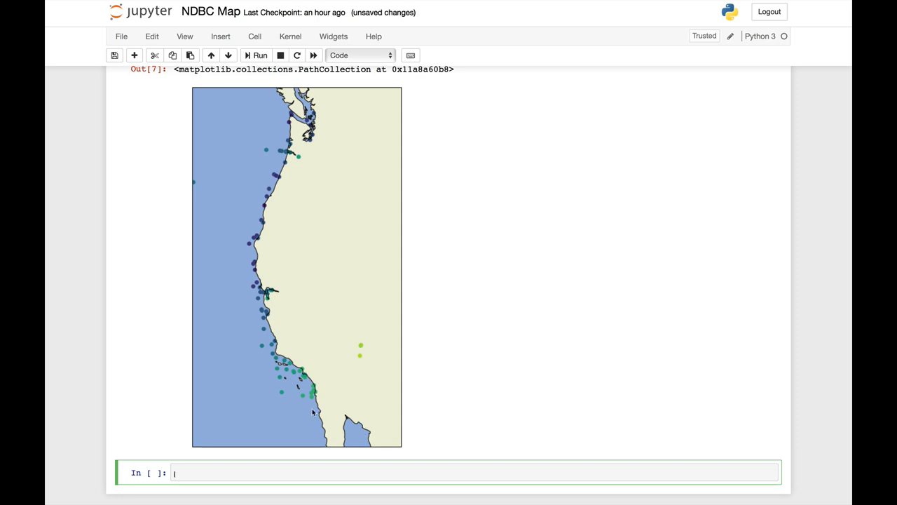
pyautogui.moveTo(316, 408)
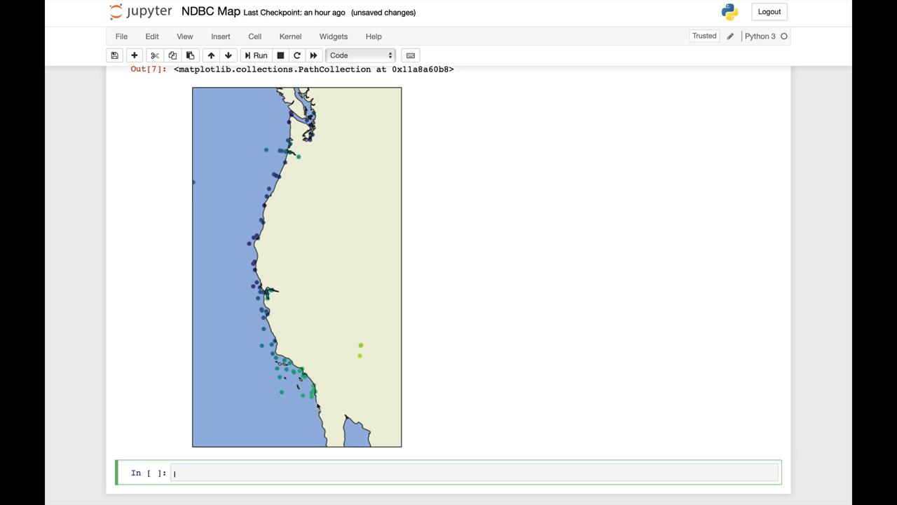
pyautogui.moveTo(271, 360)
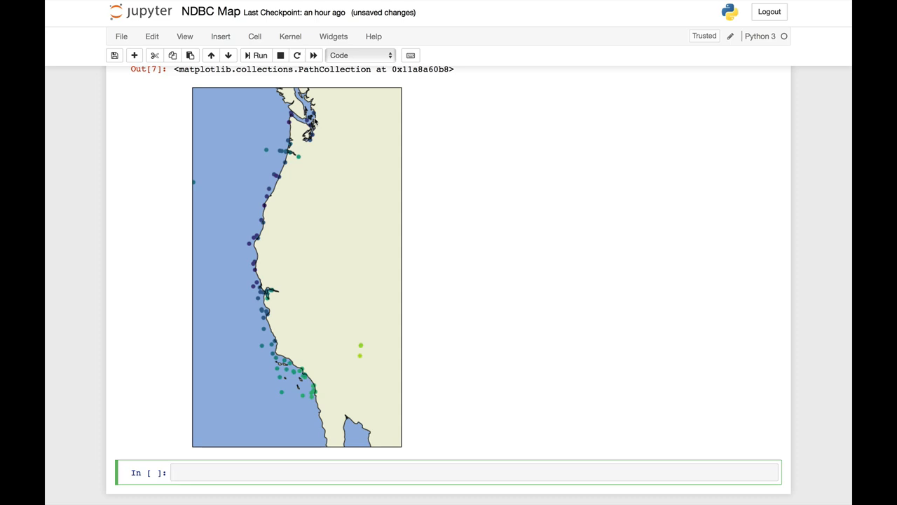
pyautogui.click(449, 472)
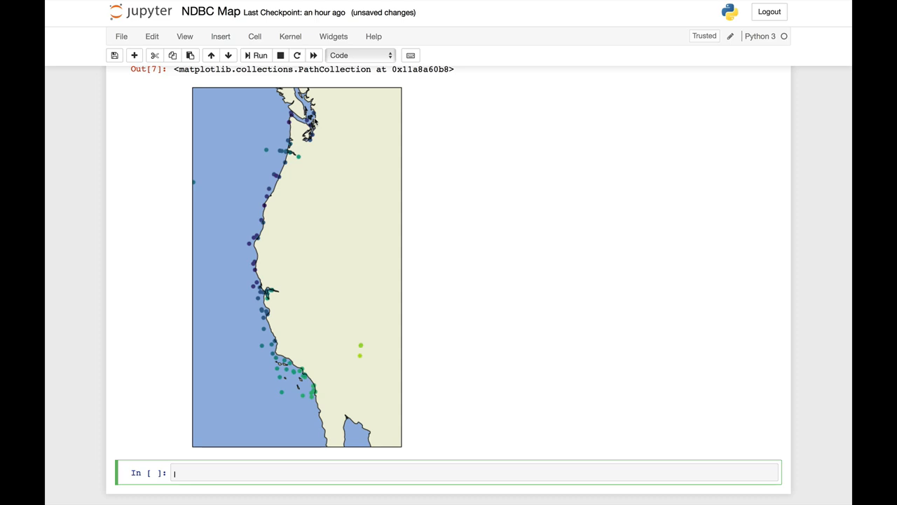